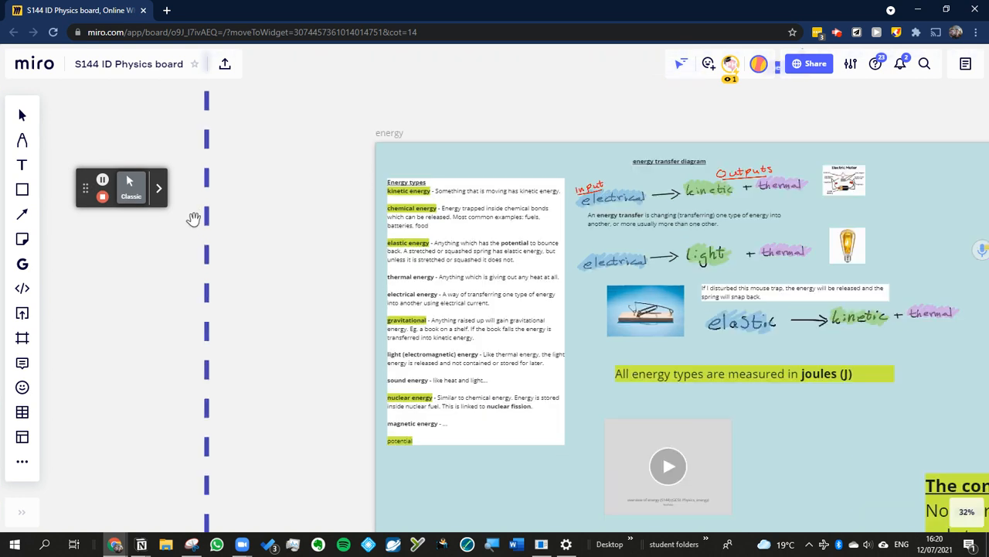
- Zoom in on the Energy types definitions list
scroll("up", 3)
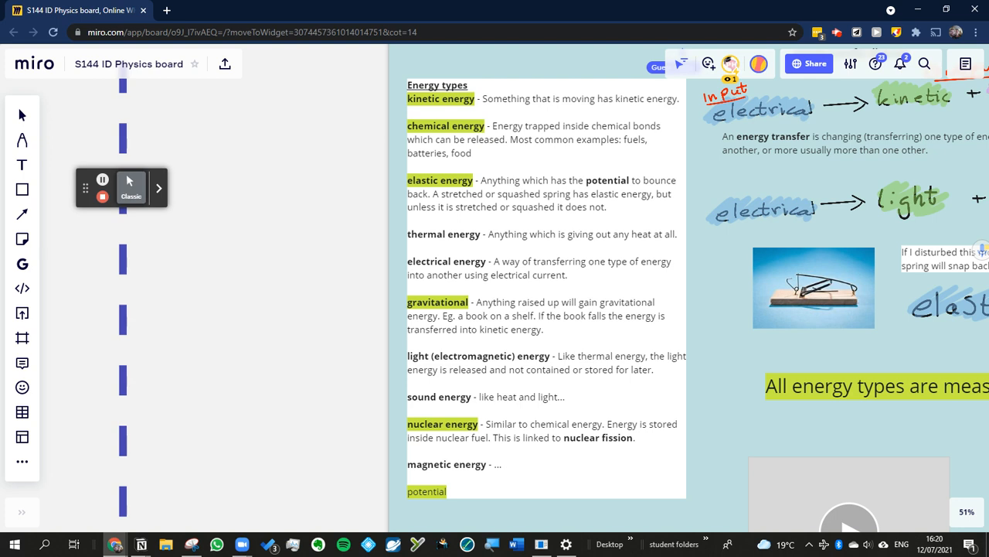
- Zoom out to show the joules statement, lesson video and conservation panel
scroll("down", 3)
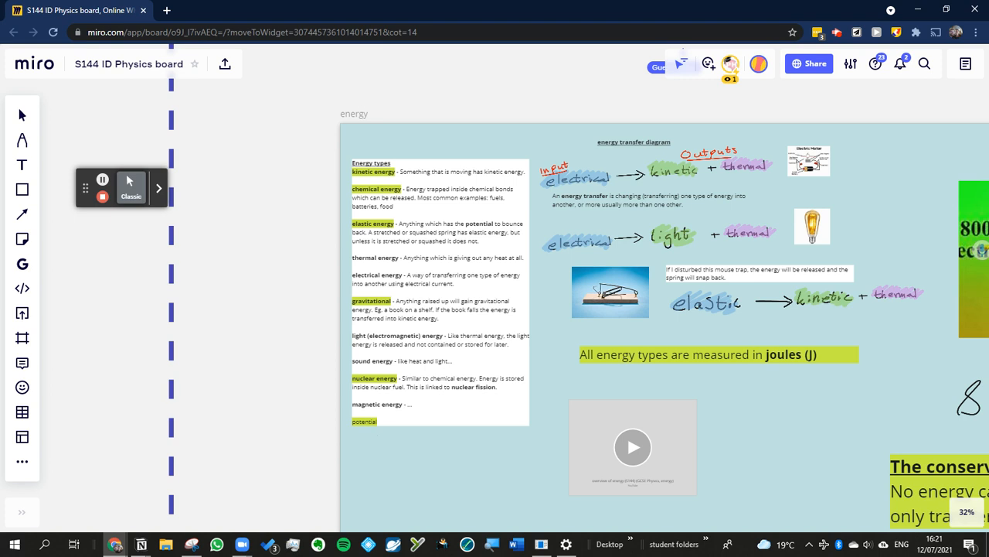
mouse_move(983, 421)
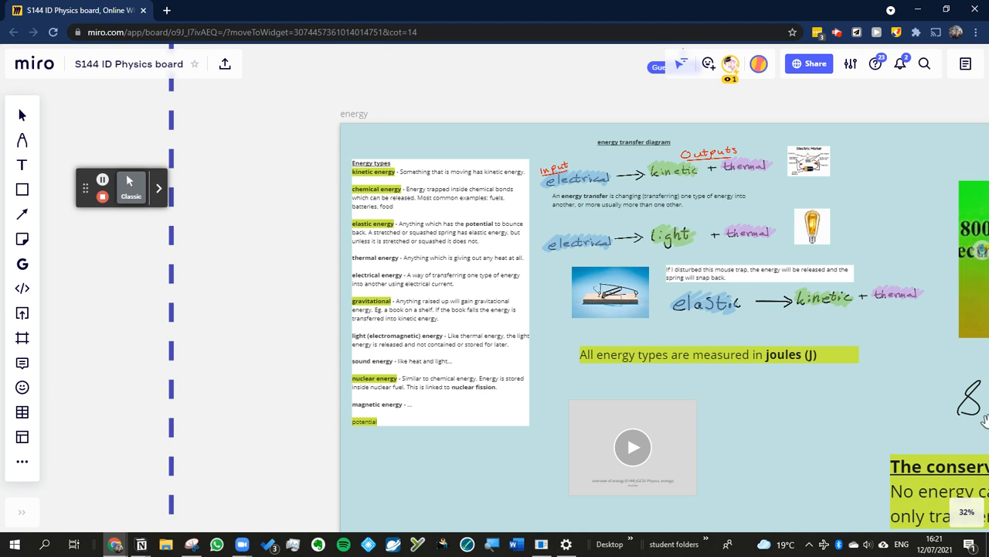
mouse_move(609, 282)
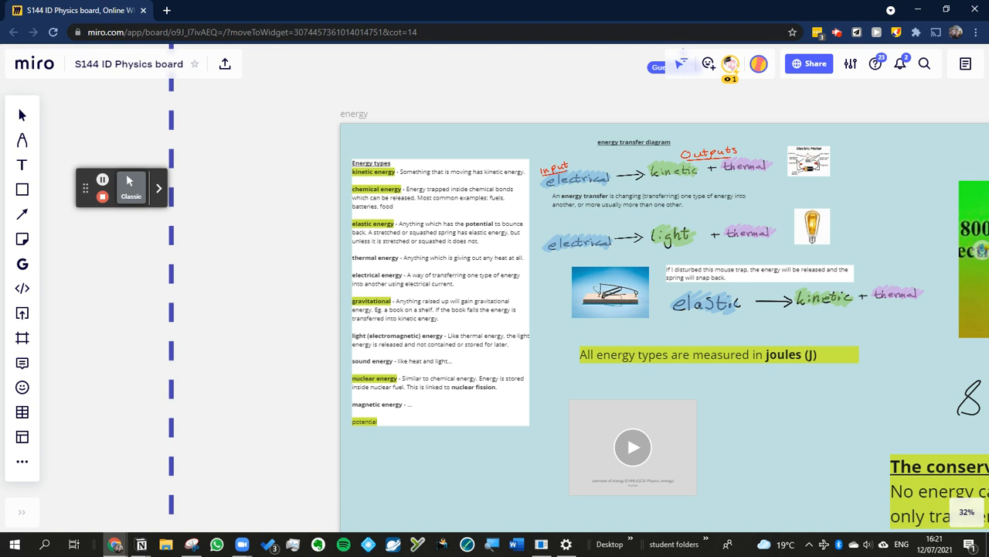
mouse_move(494, 272)
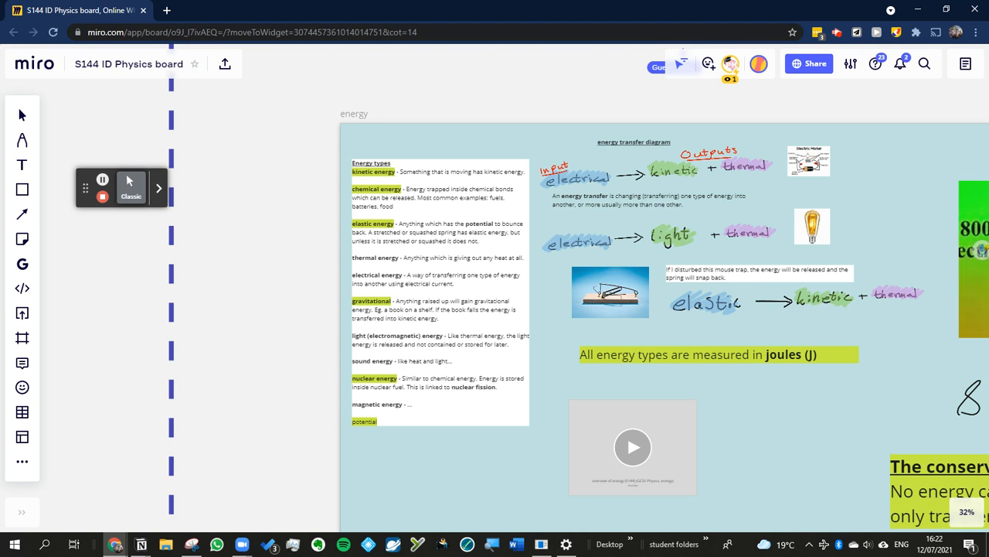
mouse_move(375, 300)
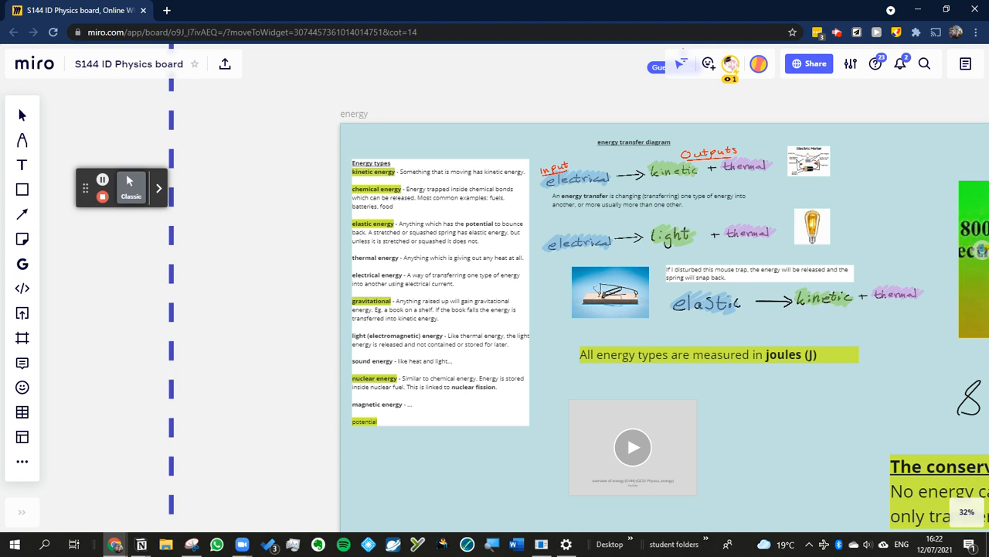
mouse_move(493, 450)
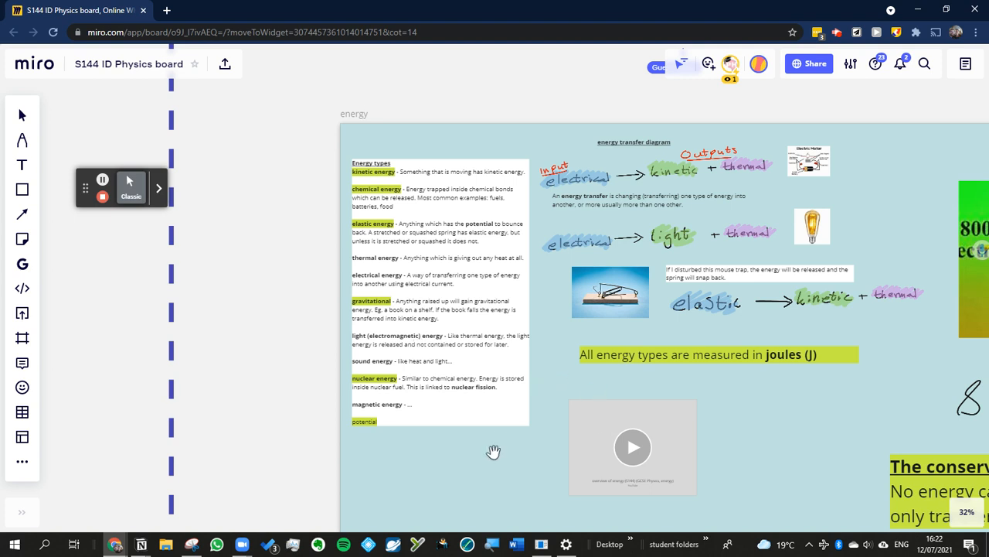
scroll("up", 3)
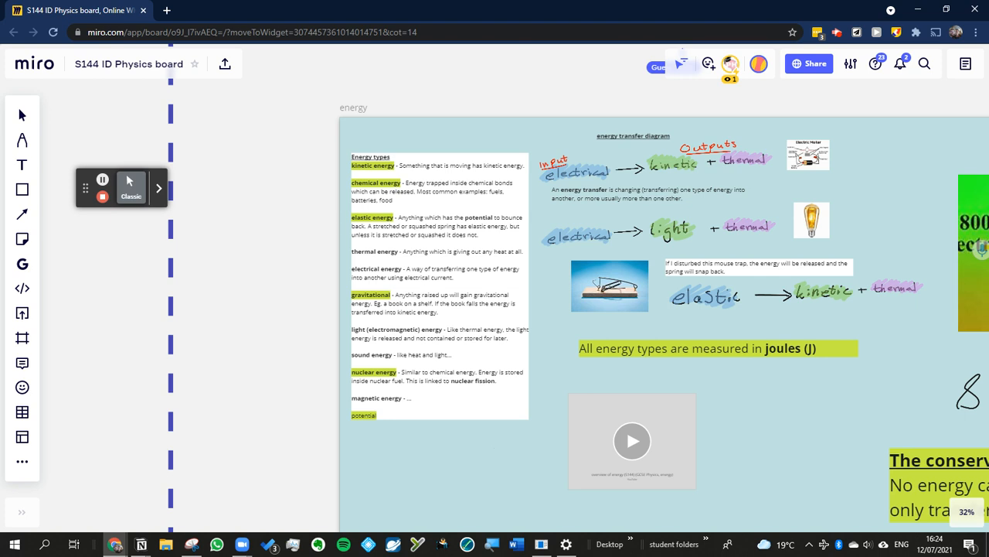
mouse_move(456, 386)
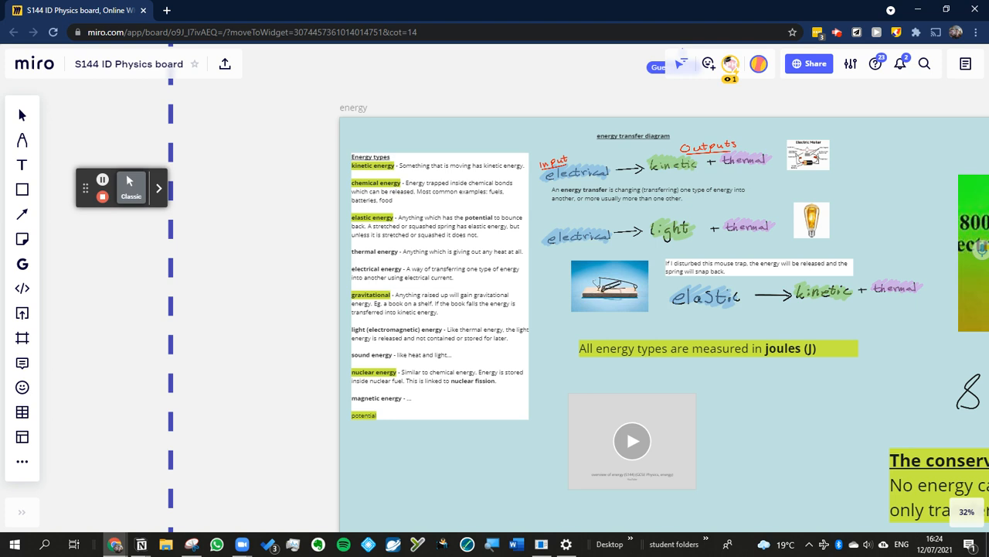
mouse_move(340, 177)
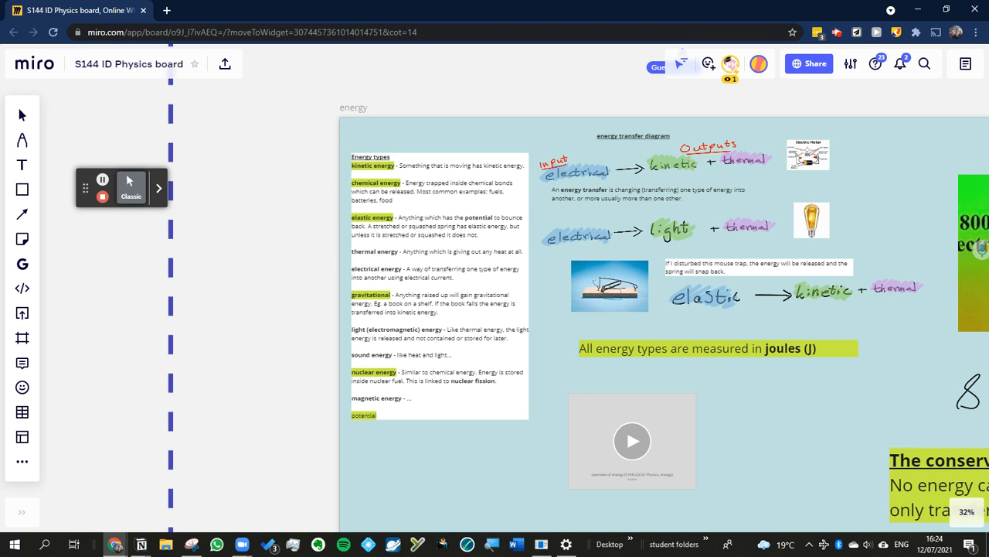
mouse_move(357, 374)
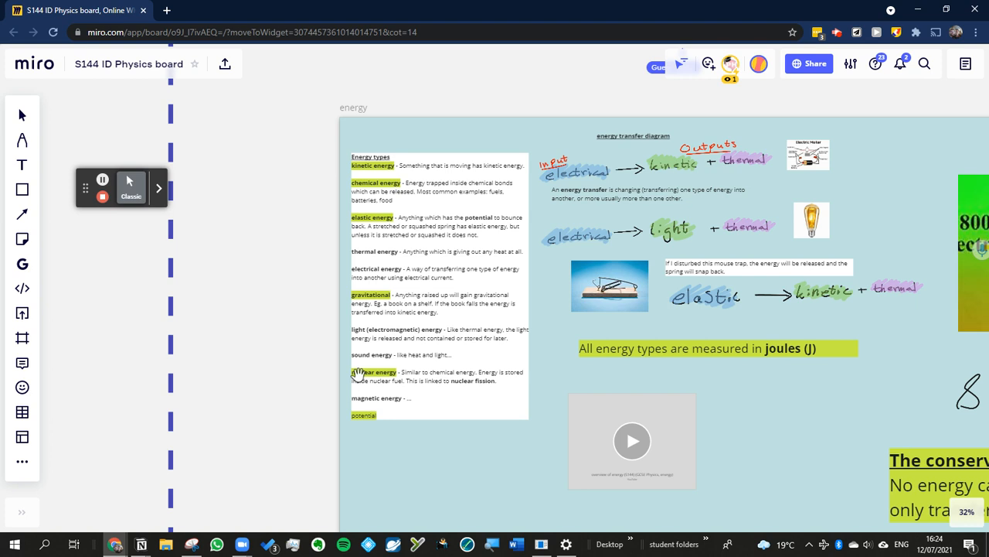
mouse_move(347, 366)
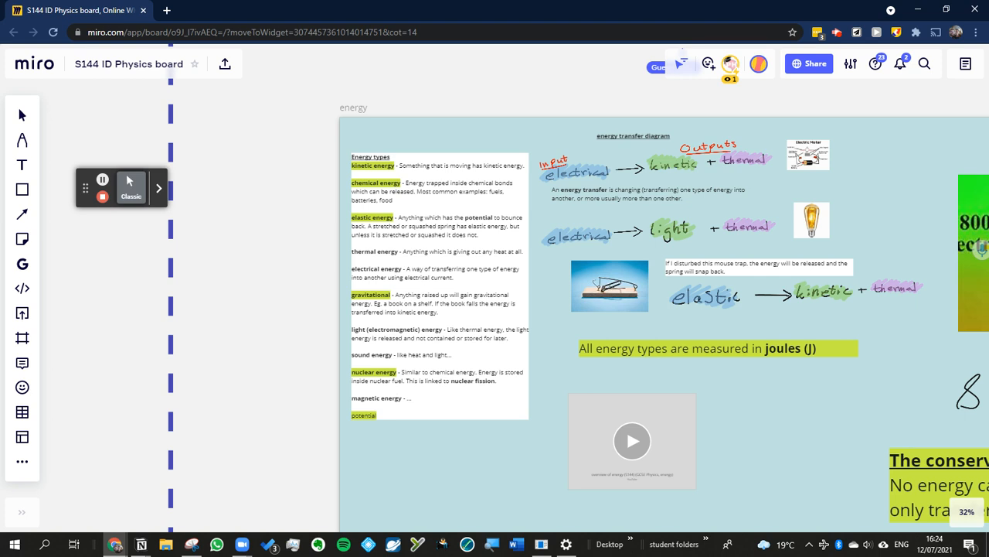
mouse_move(449, 270)
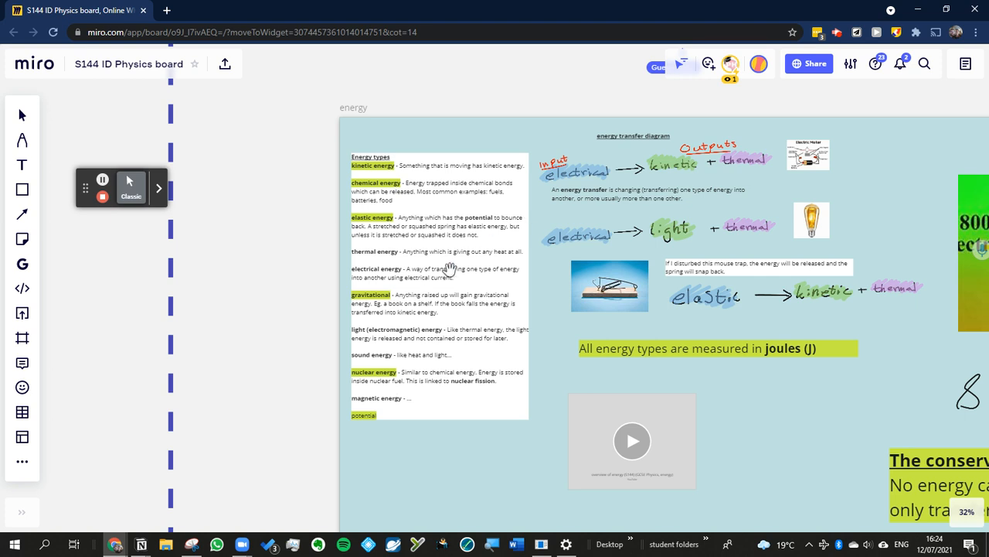
mouse_move(417, 260)
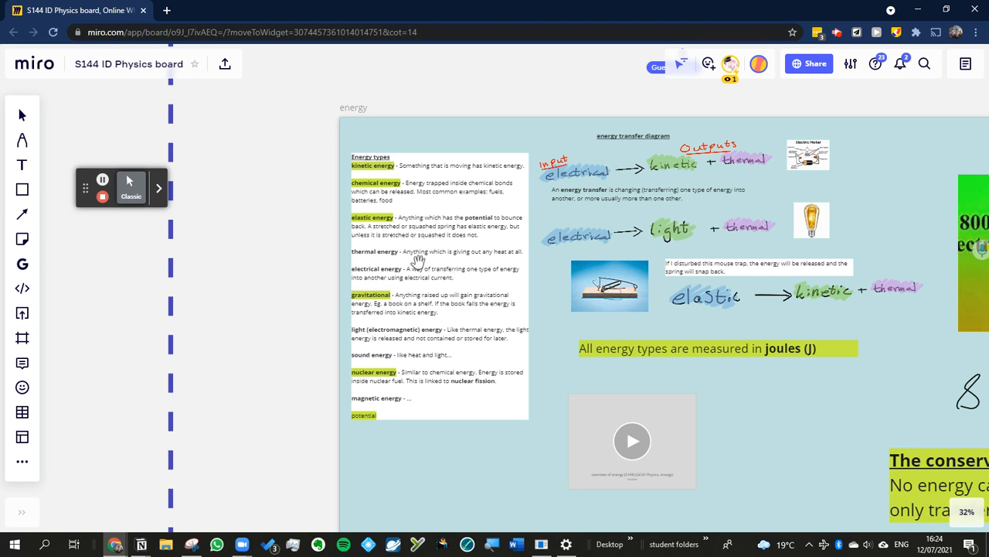
mouse_move(417, 262)
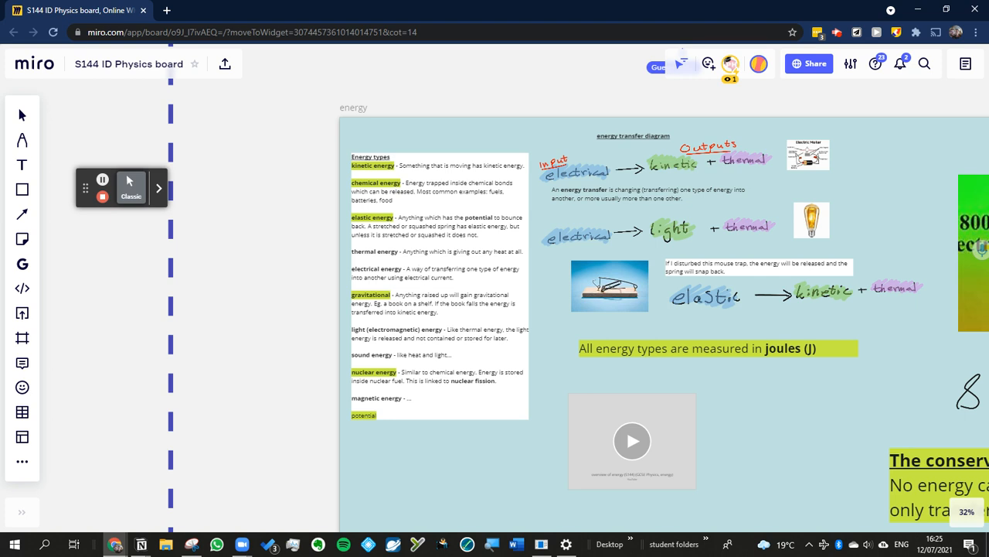
mouse_move(461, 282)
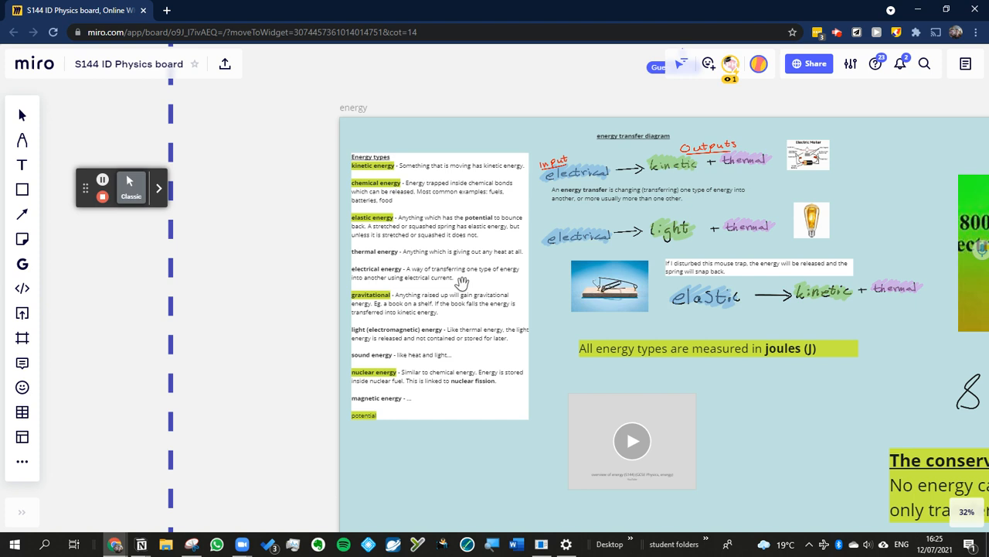
mouse_move(461, 283)
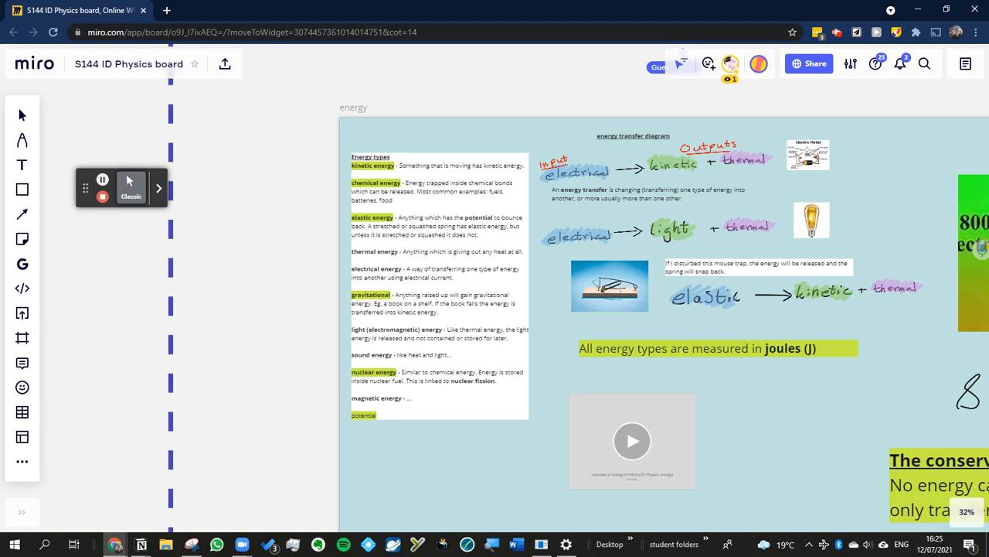
mouse_move(401, 332)
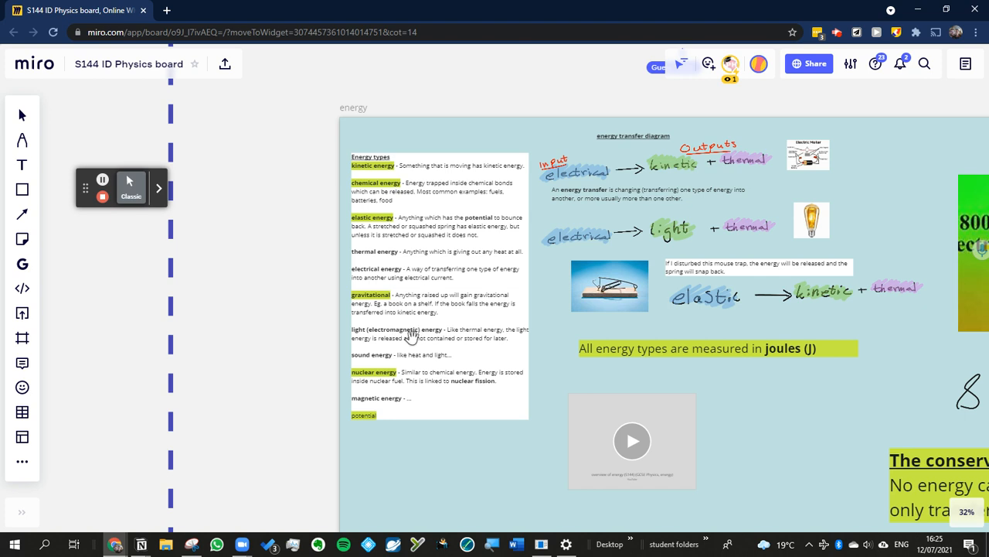
mouse_move(398, 257)
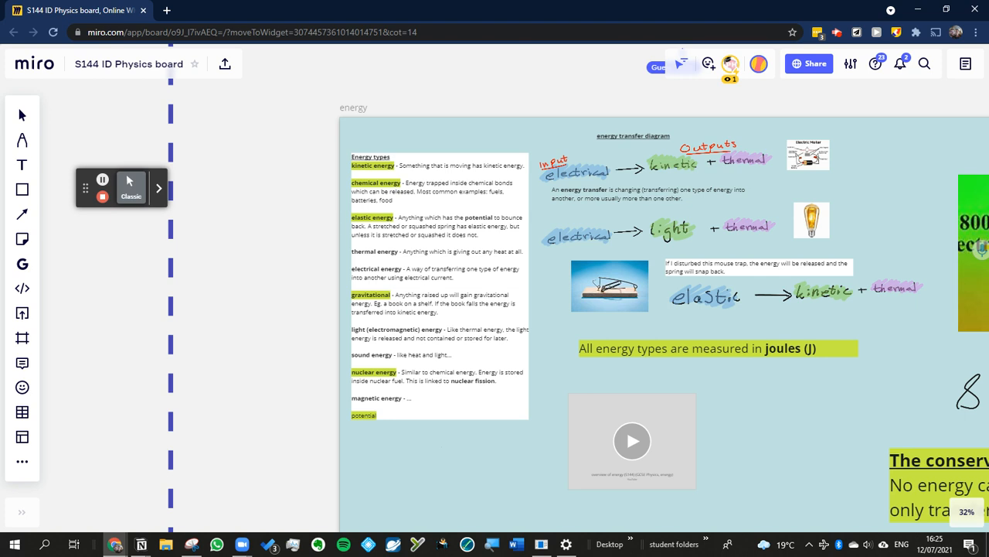
mouse_move(394, 389)
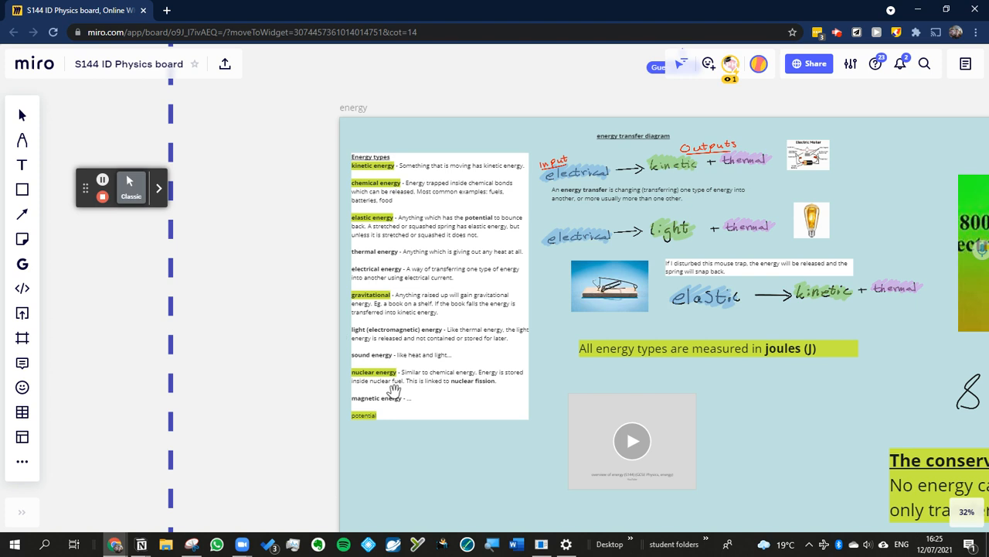
mouse_move(363, 417)
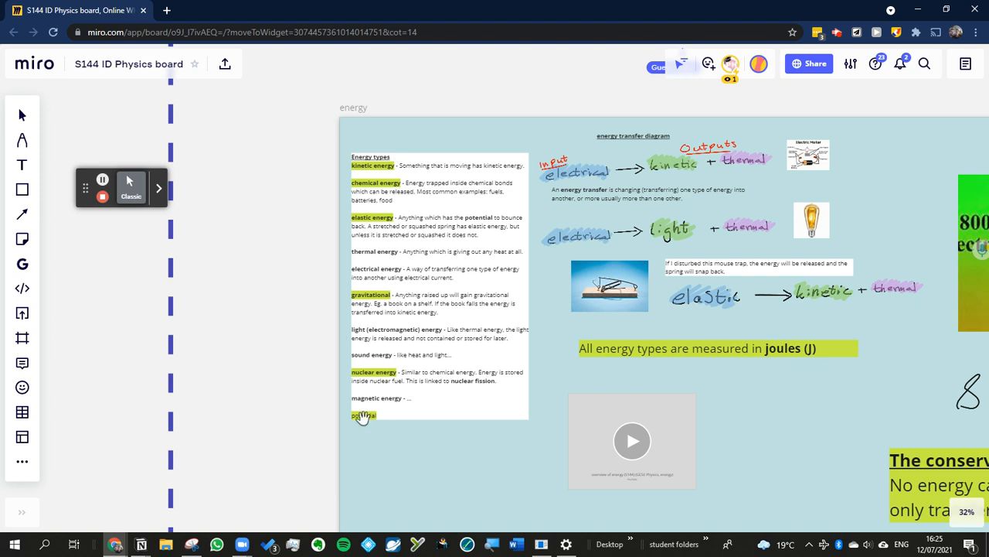
mouse_move(435, 410)
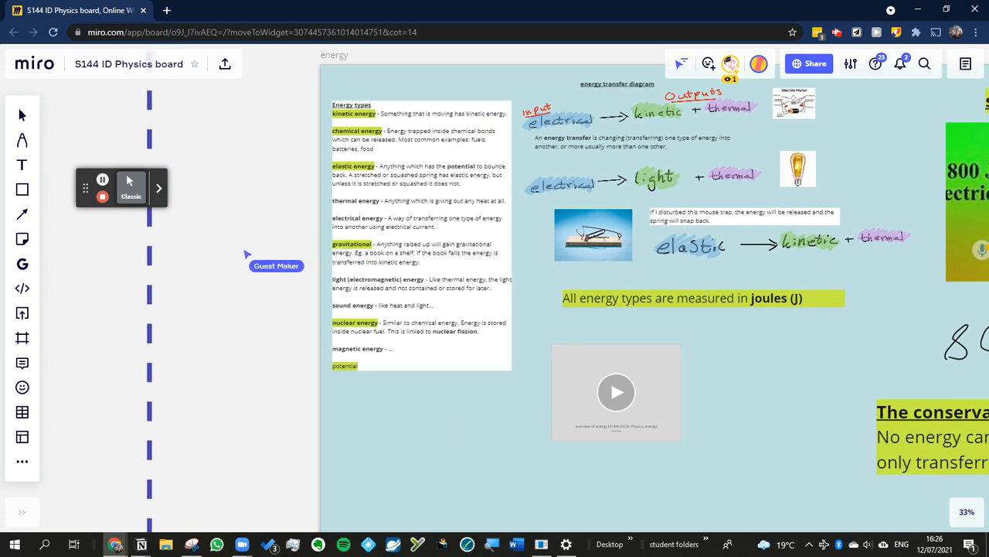
mouse_move(395, 508)
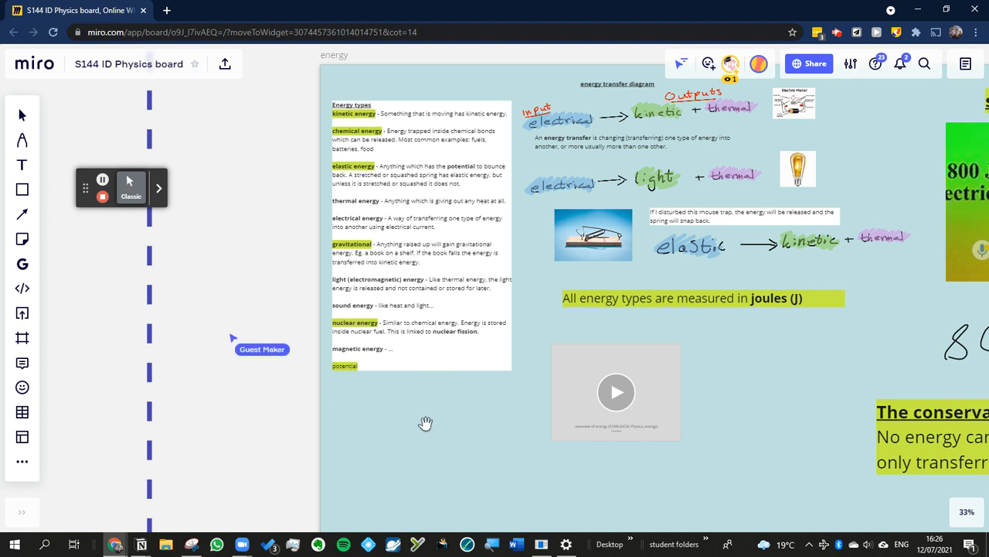
mouse_move(426, 422)
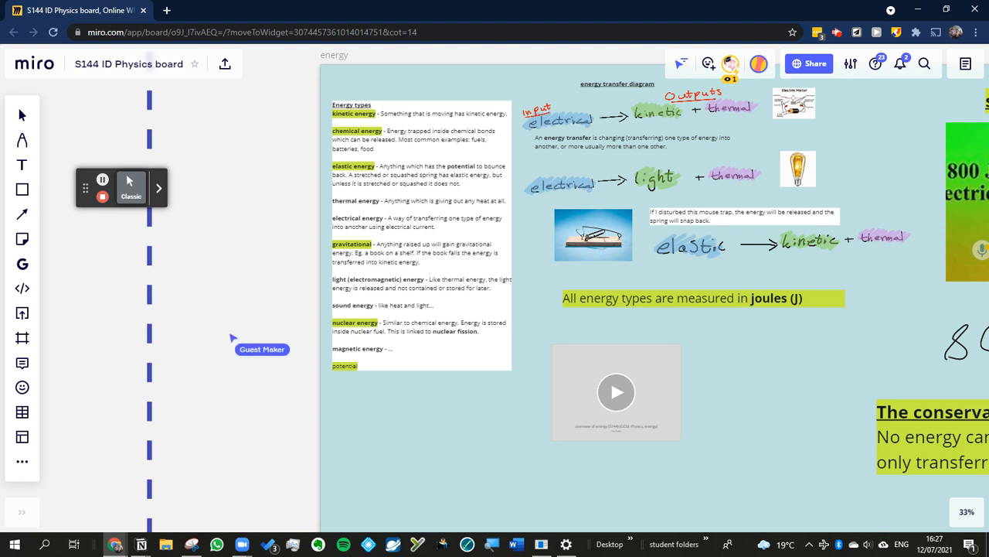
mouse_move(402, 392)
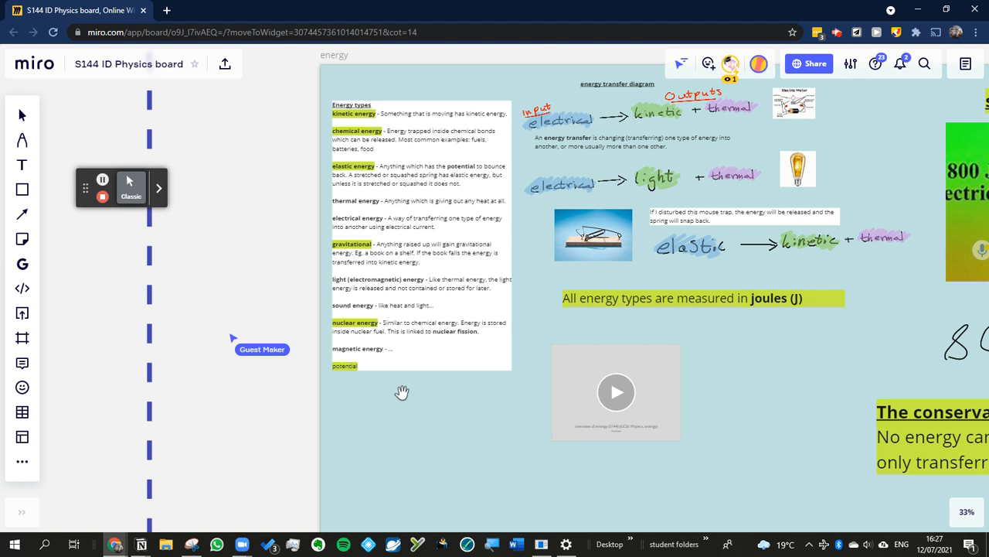
mouse_move(402, 393)
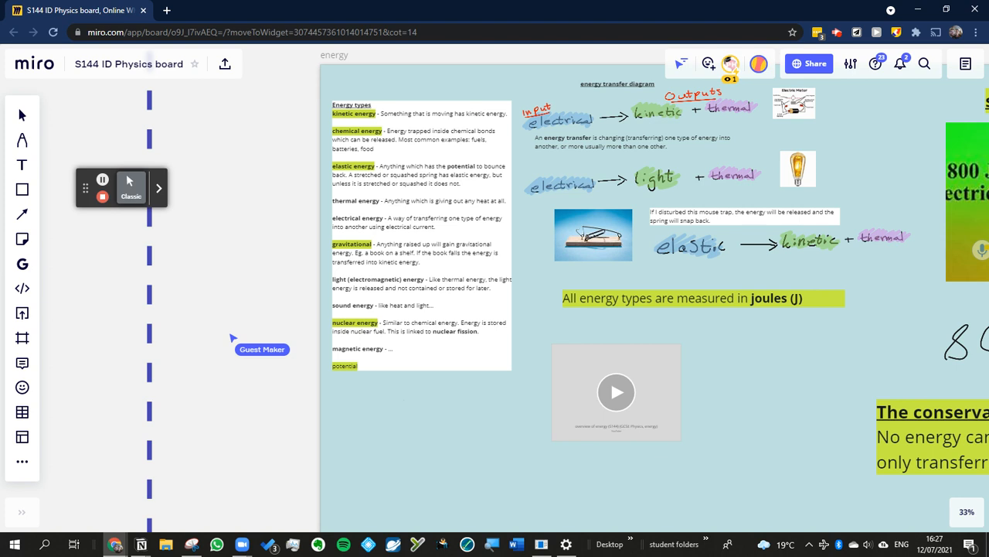
mouse_move(583, 157)
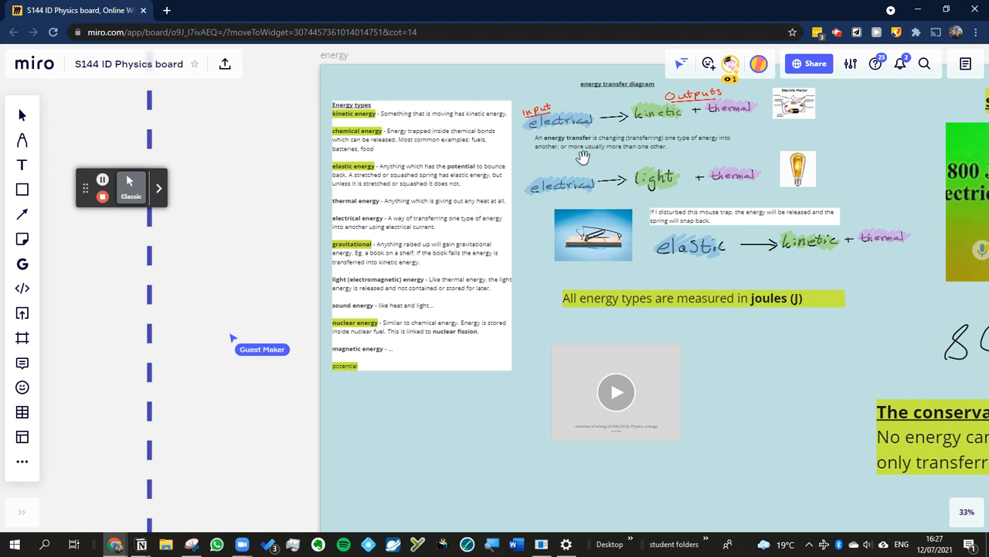
- Zoom in on the electrical, light and elastic energy transfer chains
scroll("up", 3)
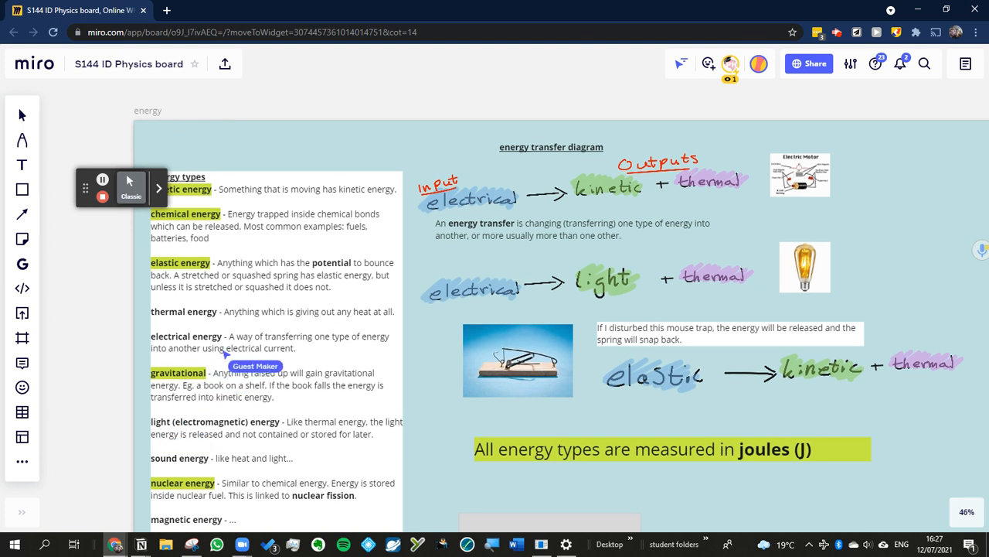
scroll("up", 3)
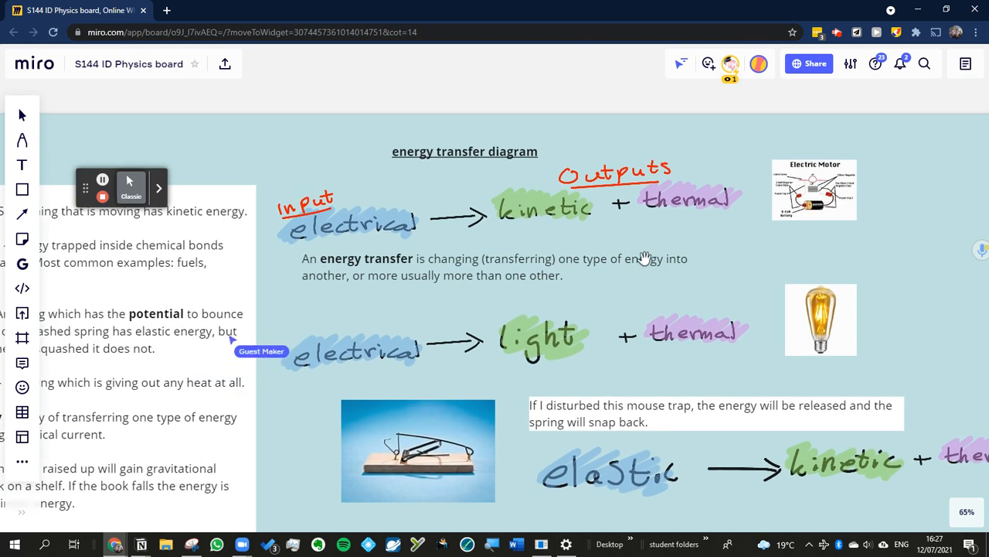
mouse_move(421, 222)
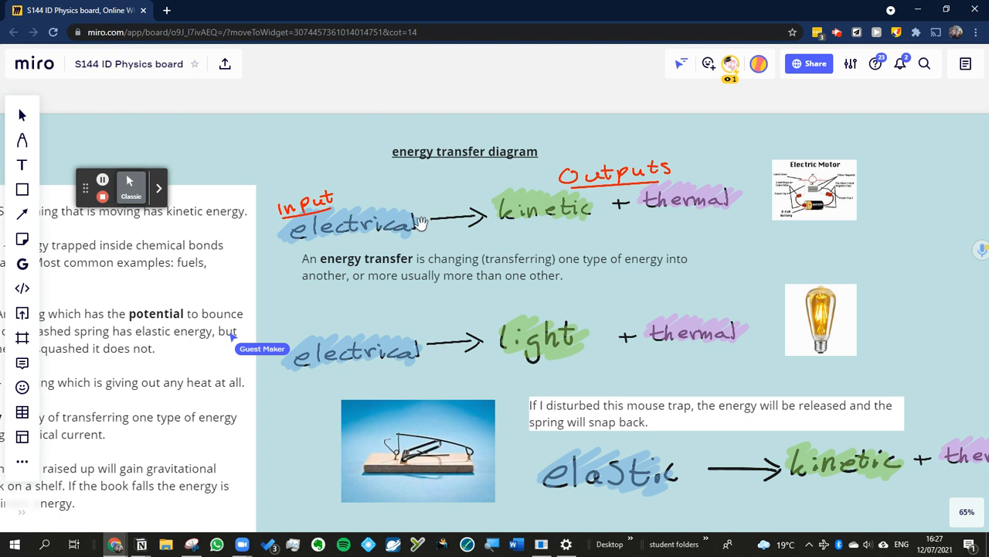
mouse_move(422, 224)
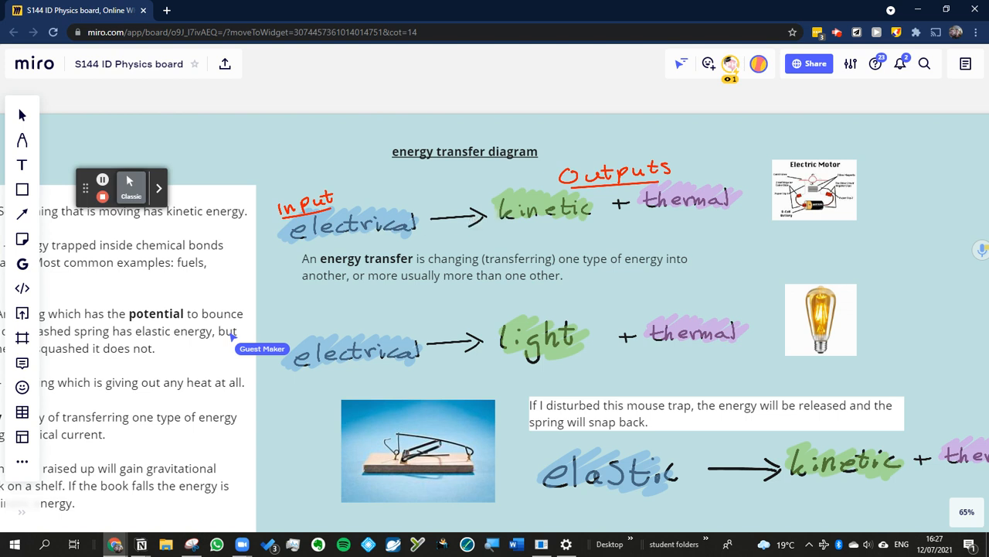
mouse_move(545, 213)
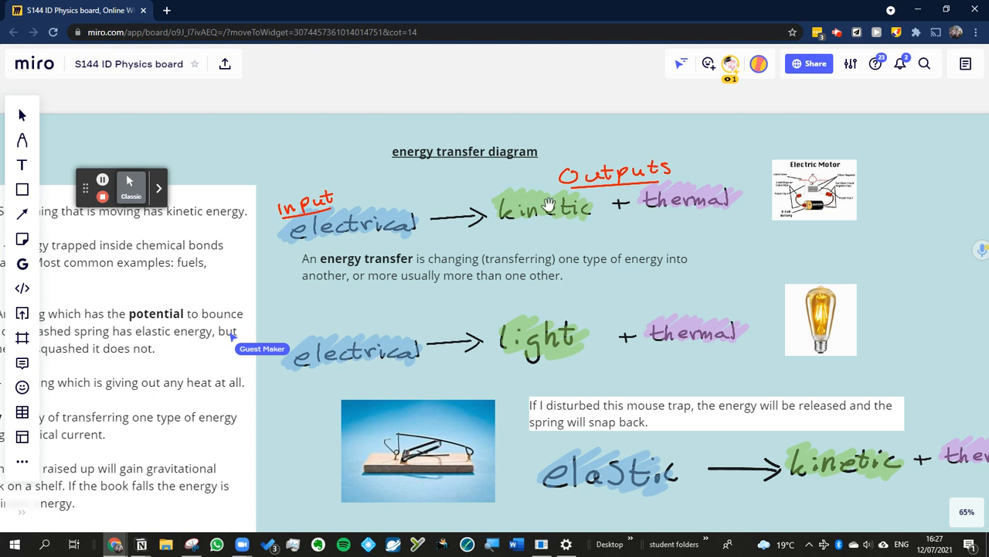
mouse_move(689, 201)
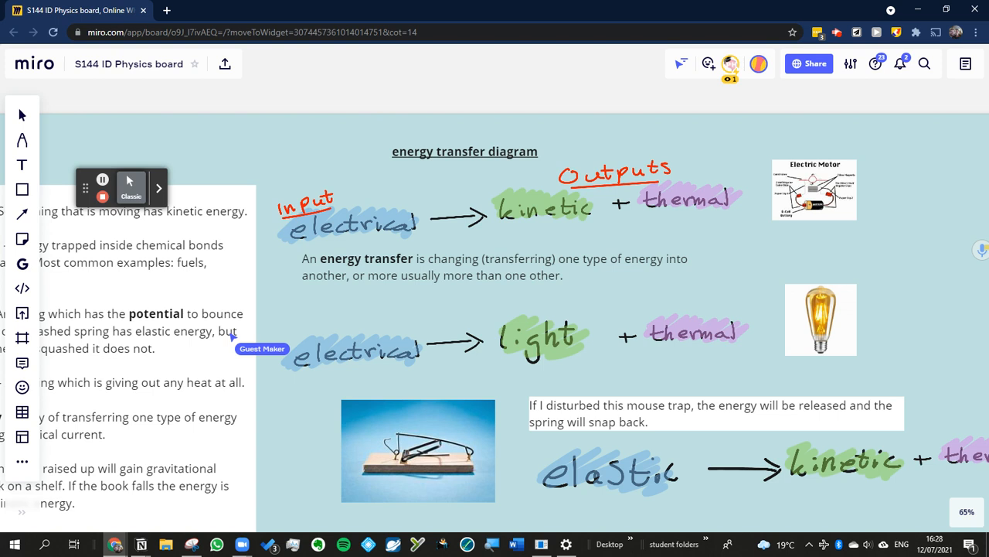
mouse_move(439, 224)
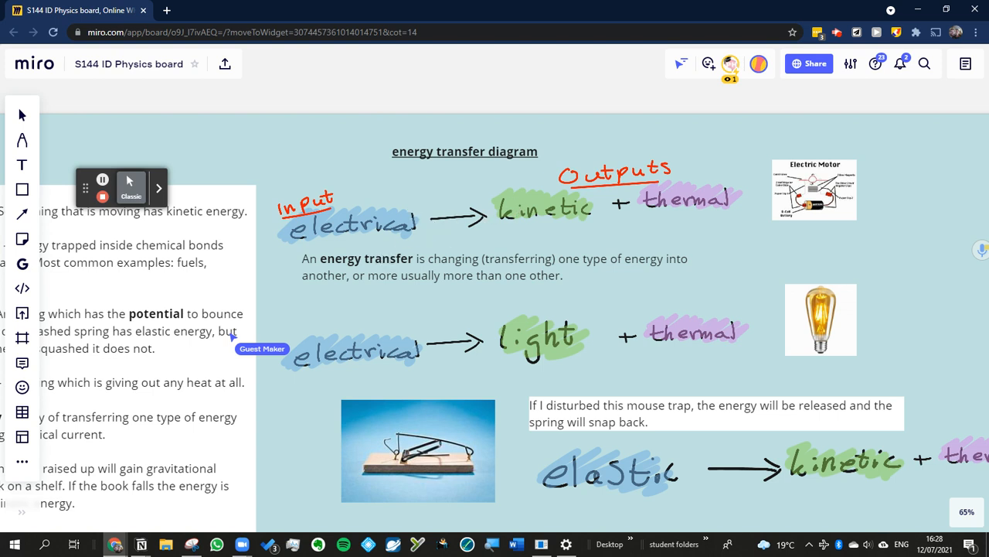
mouse_move(707, 194)
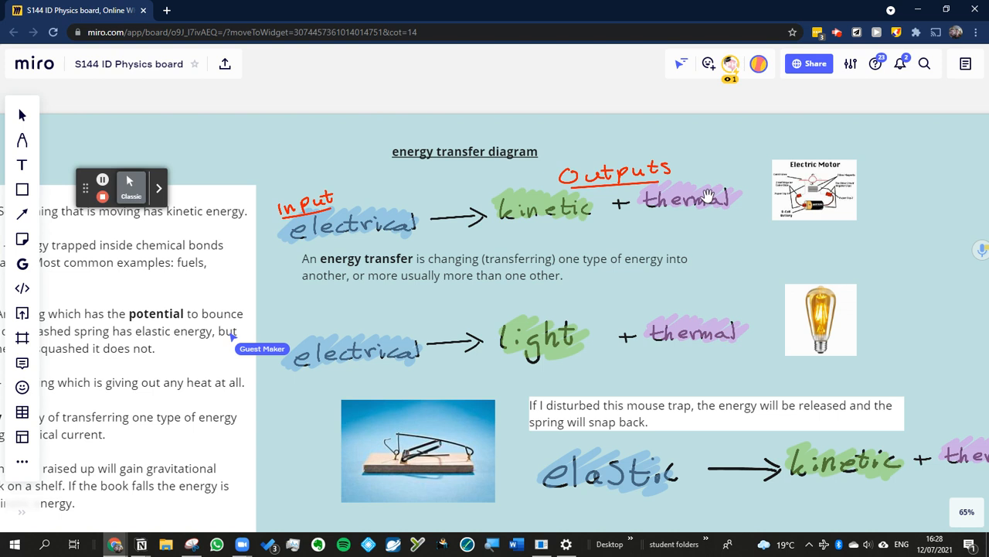
scroll("up", 3)
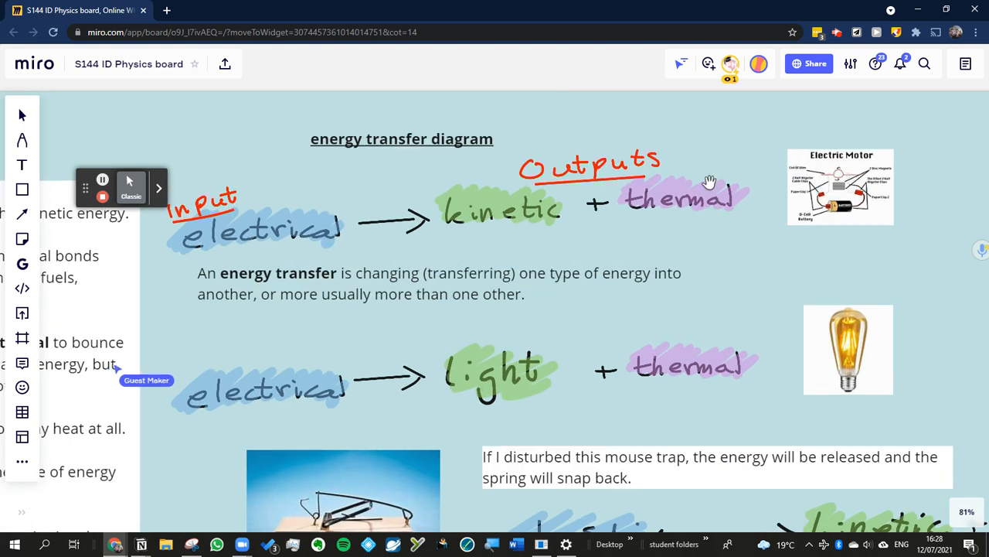
mouse_move(233, 338)
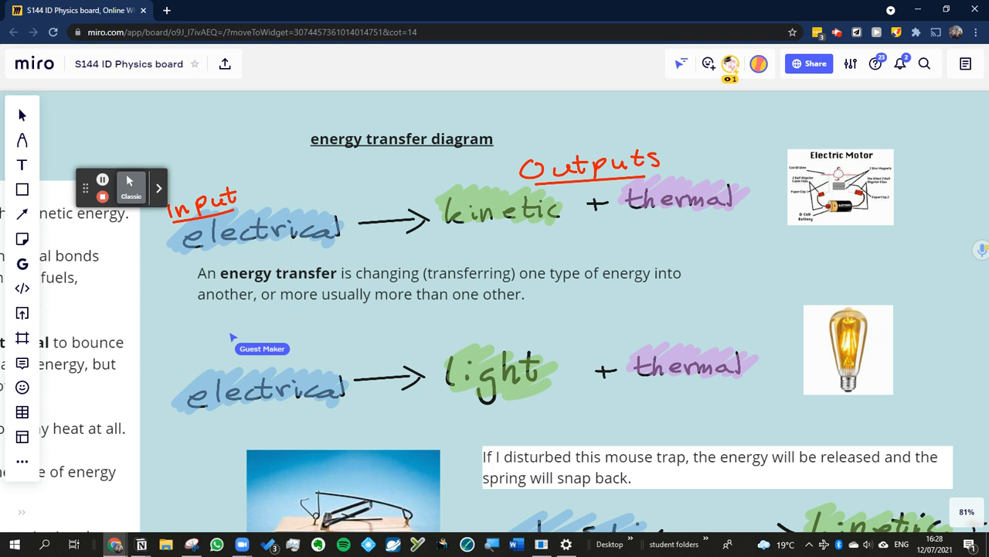
mouse_move(464, 207)
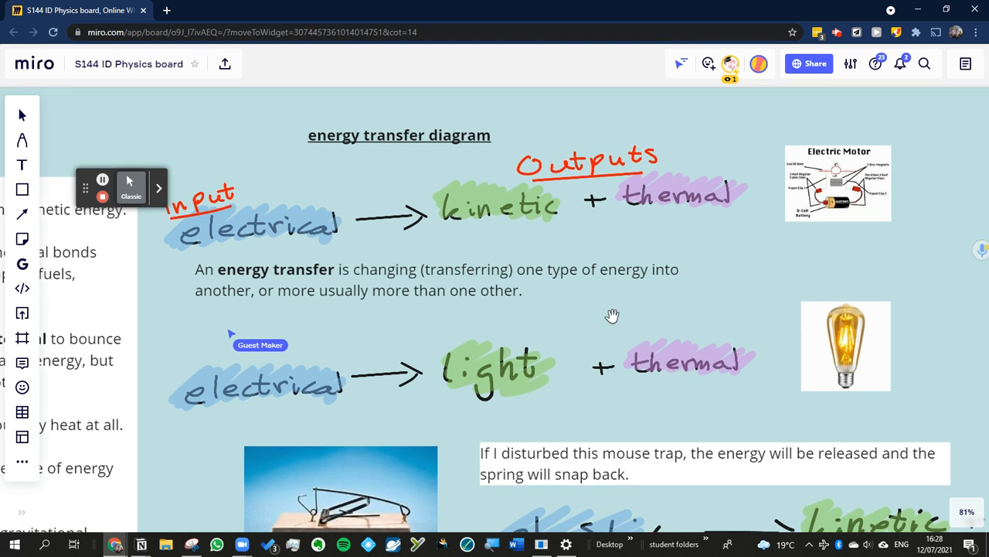
scroll("down", 3)
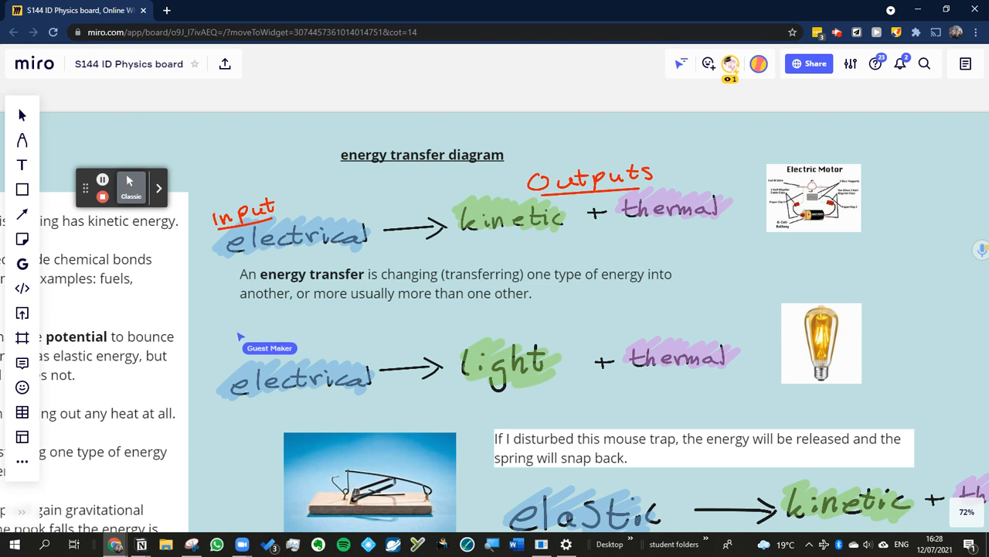
mouse_move(508, 215)
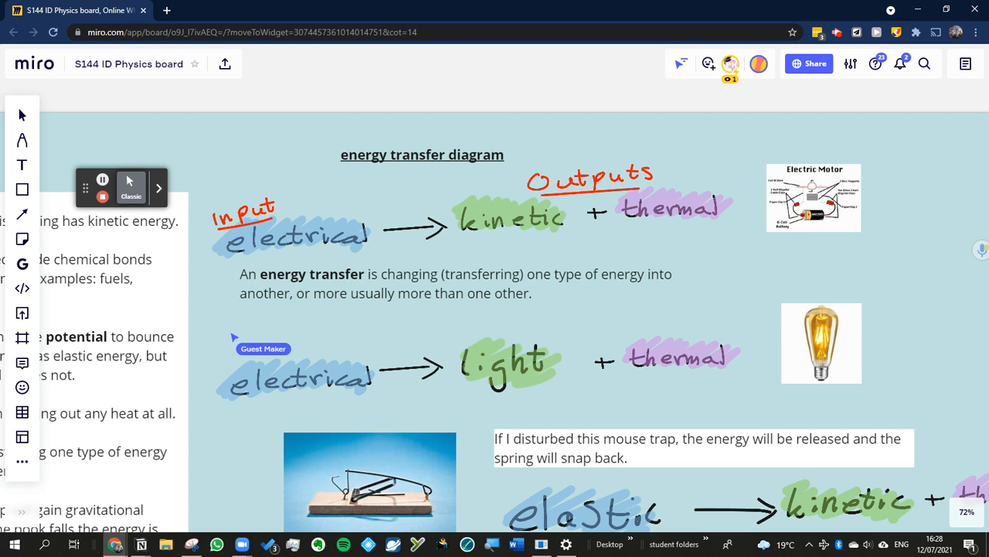
mouse_move(331, 236)
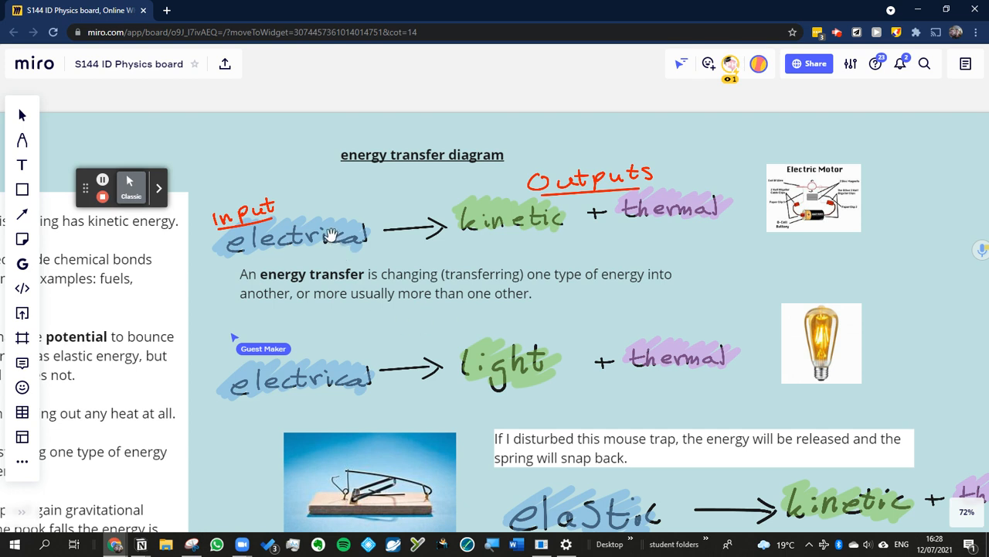
- Scroll down to show the mouse trap elastic row and joules banner
scroll("down", 3)
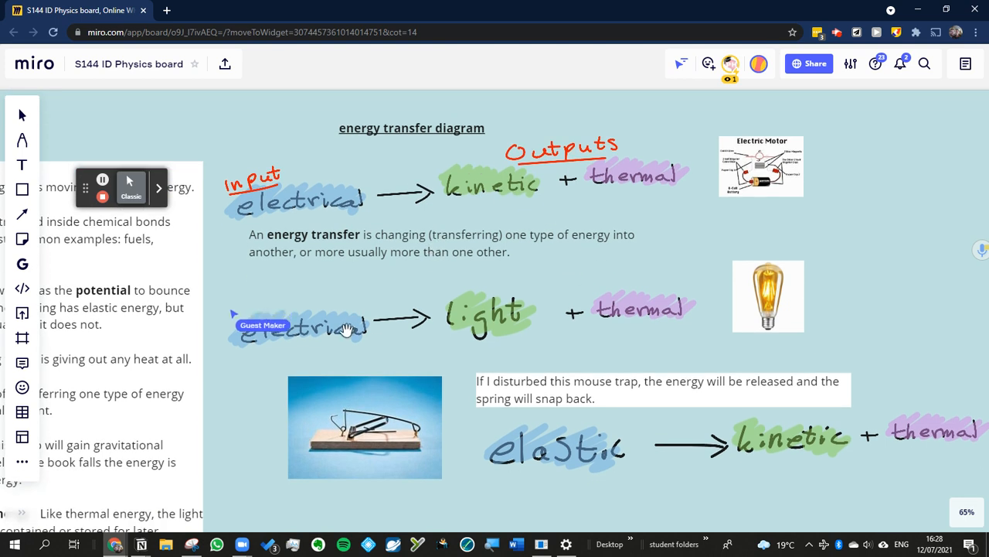
mouse_move(534, 330)
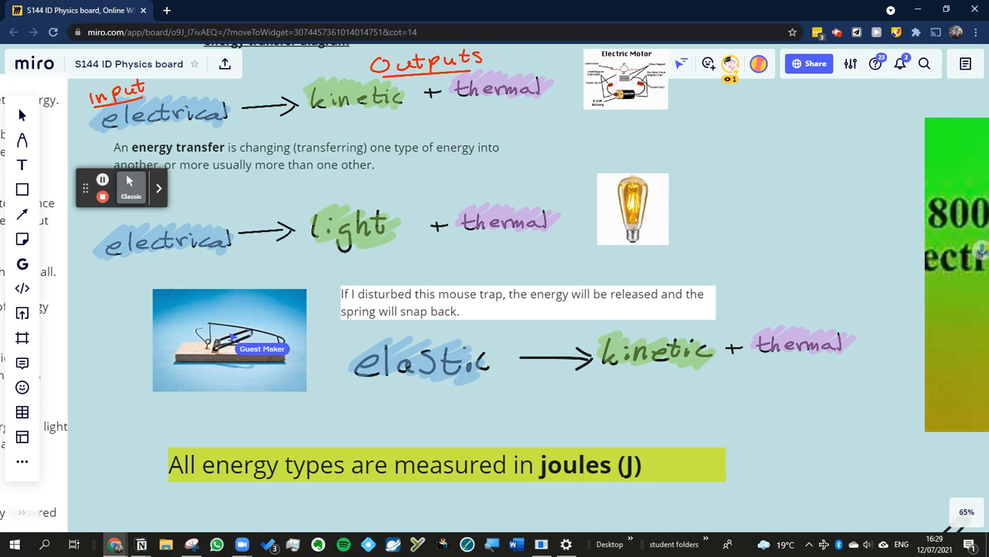
mouse_move(333, 427)
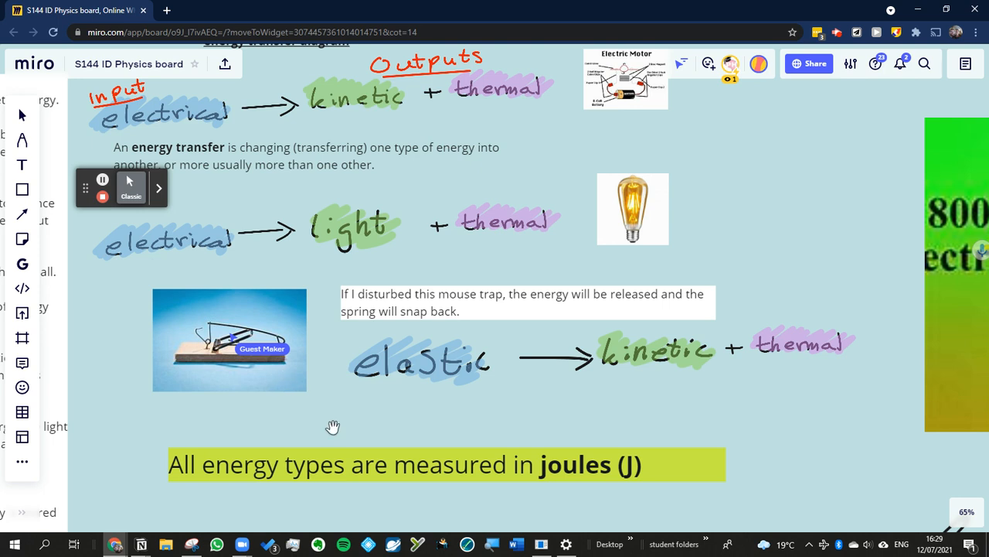
mouse_move(332, 427)
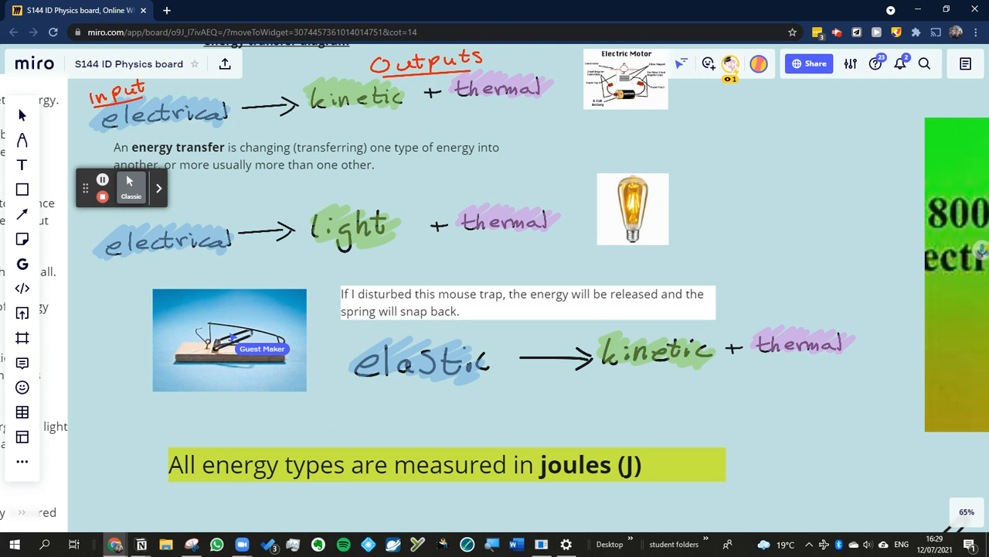
mouse_move(803, 466)
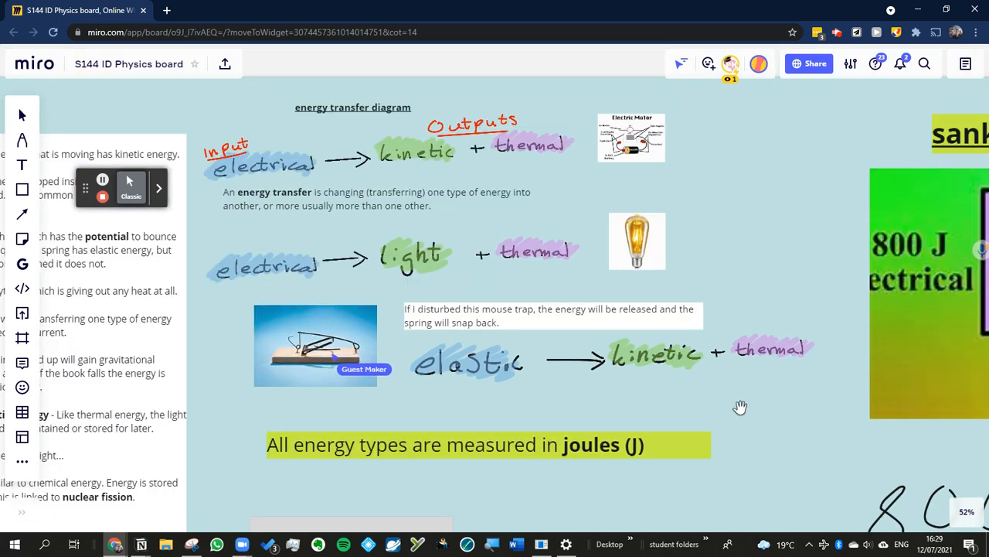
mouse_move(769, 371)
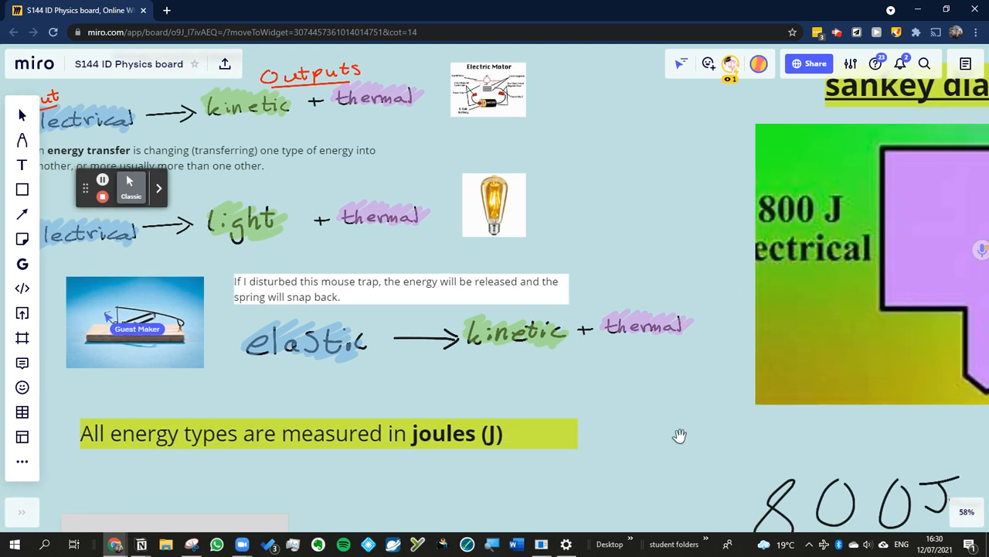
- Scroll down to reveal the full Sankey diagram and 550 J sound answer
scroll("down", 3)
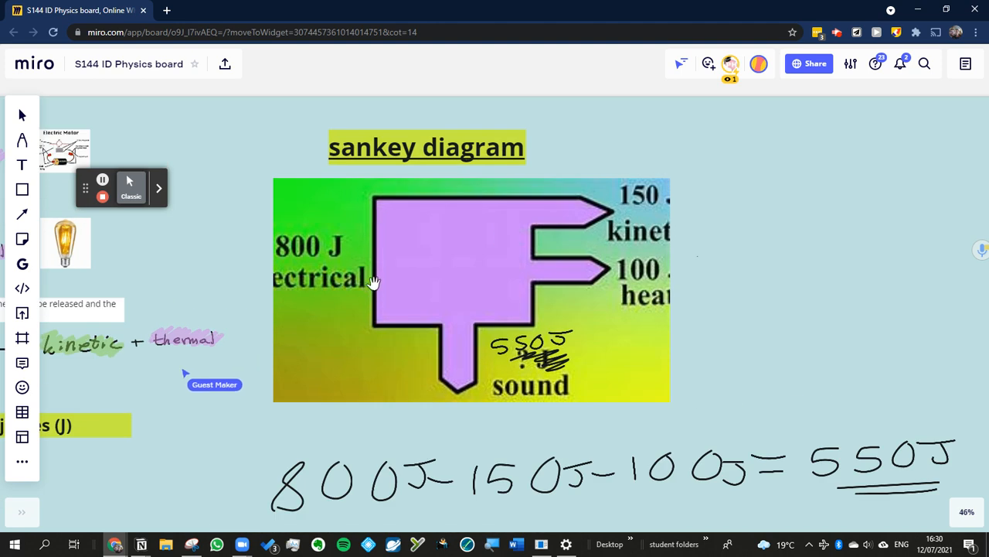
mouse_move(371, 204)
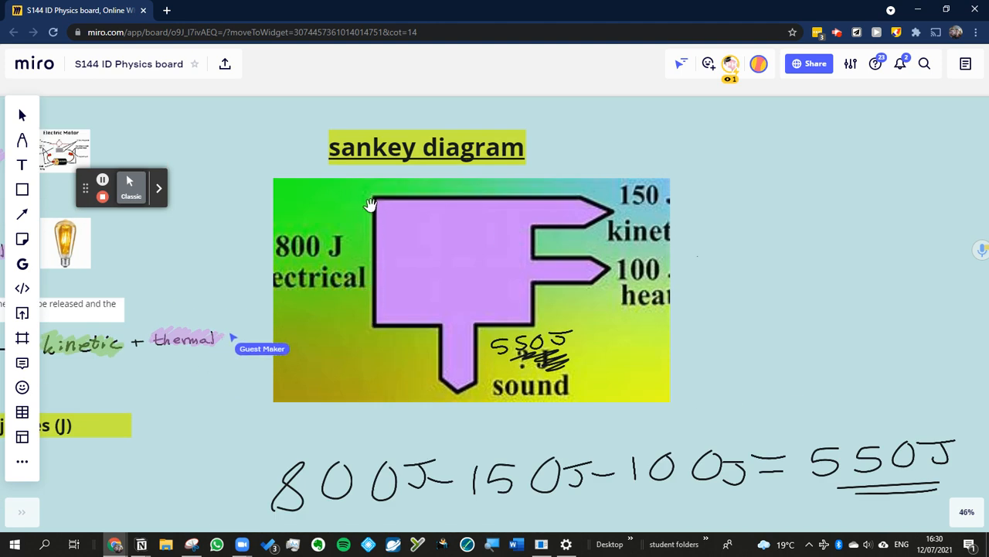
mouse_move(370, 204)
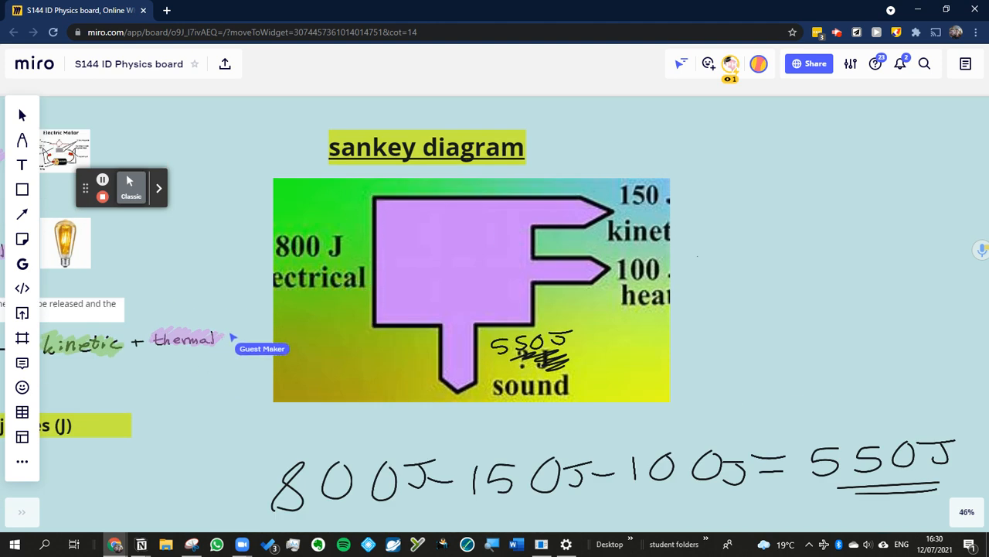
mouse_move(533, 302)
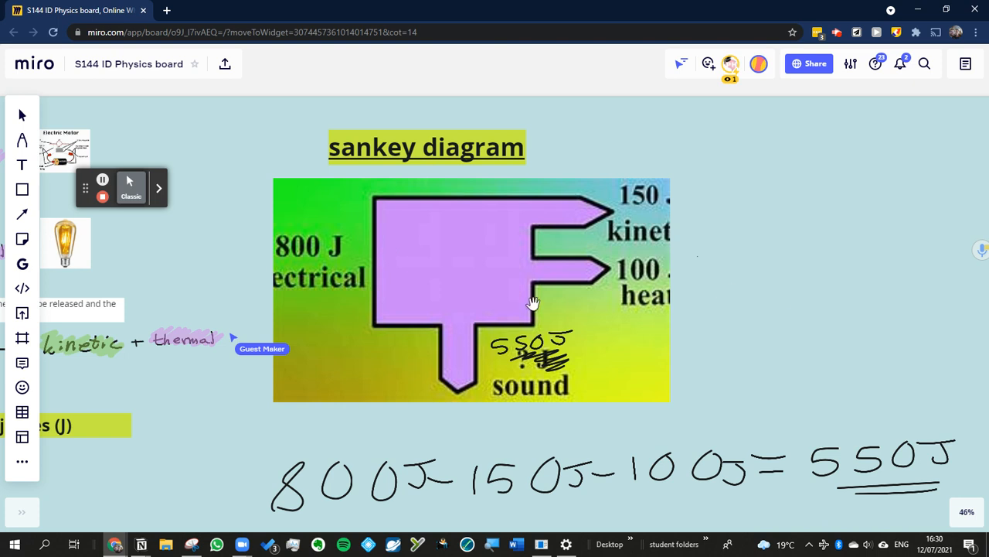
mouse_move(539, 239)
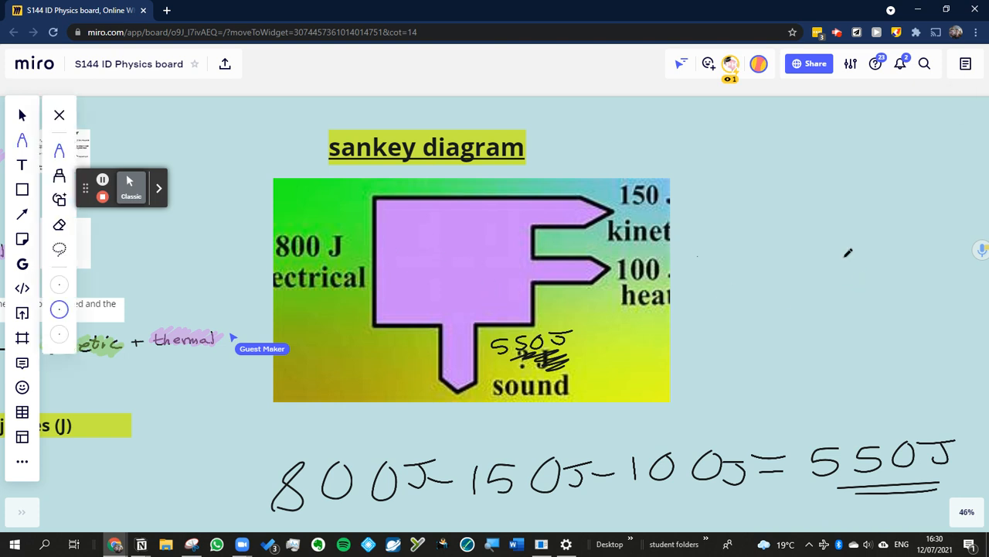
mouse_move(846, 253)
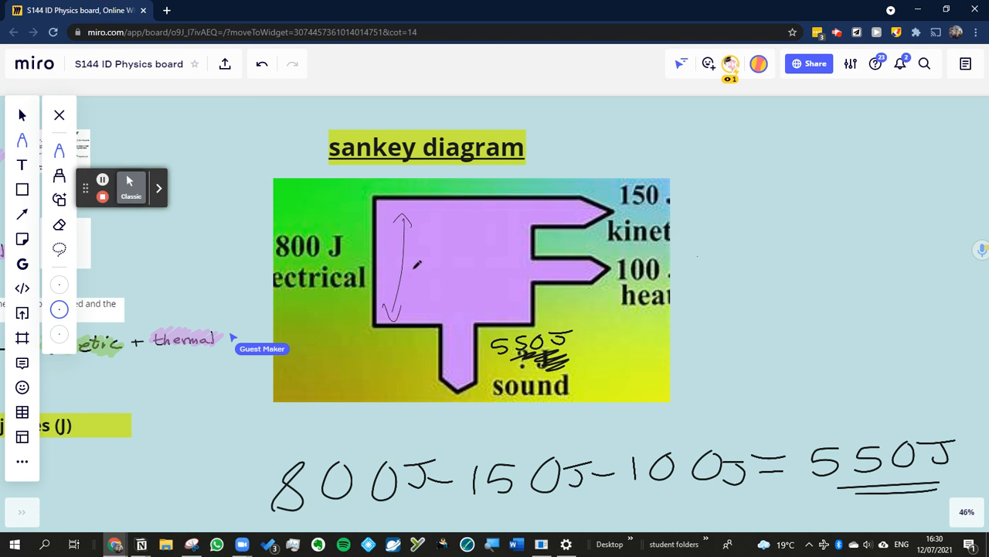
- Label the Sankey band widths 8cm, 1.5cm and 5.5cm with the Pen
left_click_drag(410, 271, 433, 259)
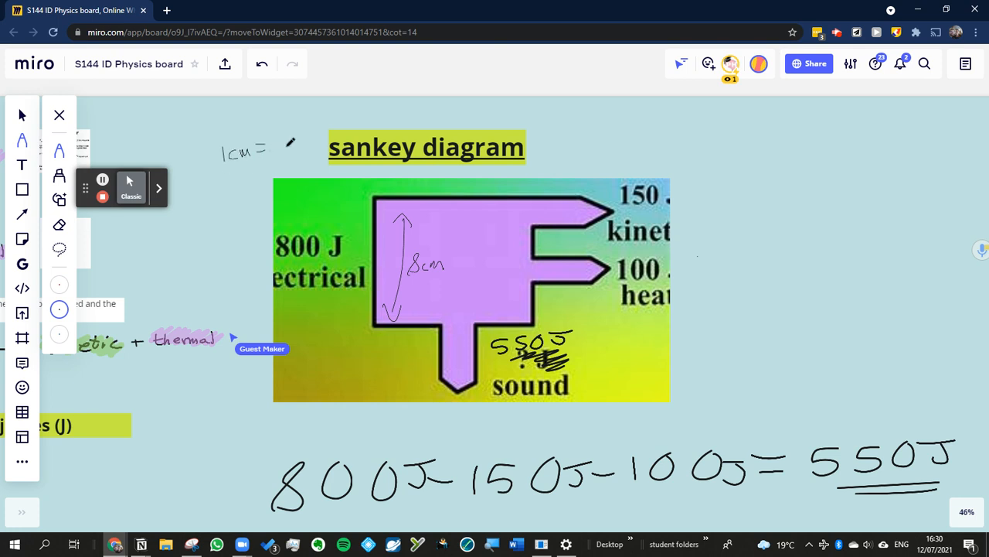
type("100J")
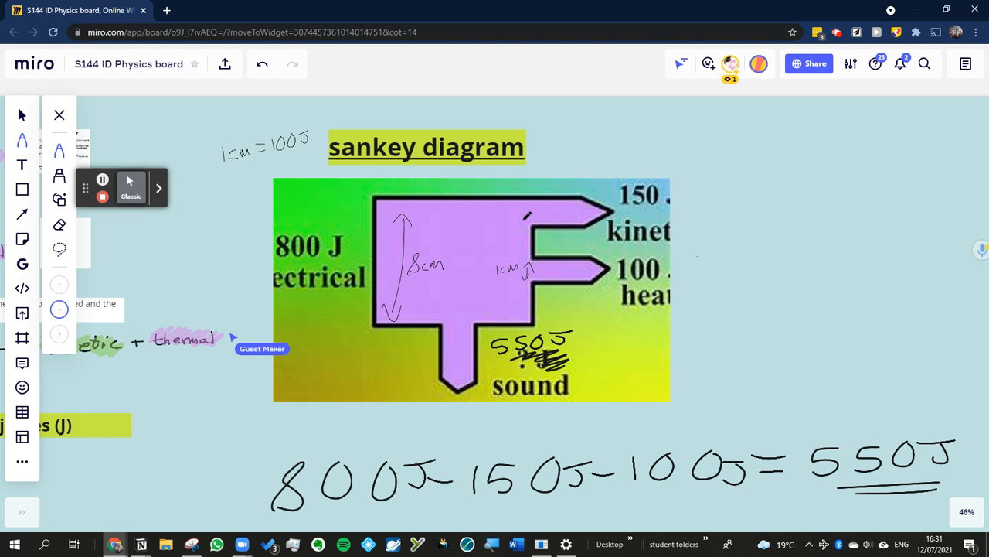
left_click_drag(528, 224, 541, 212)
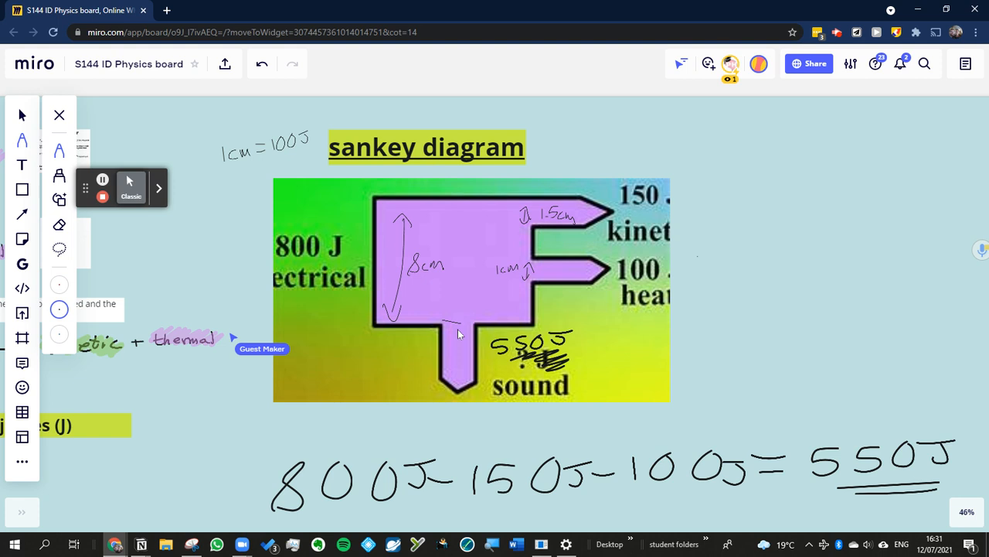
left_click_drag(445, 321, 468, 333)
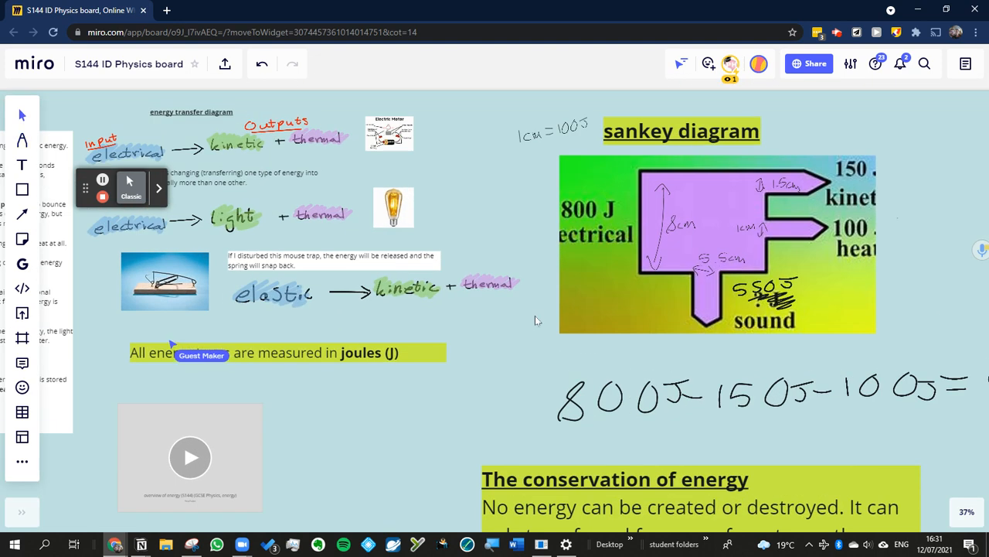
- Scroll down to the bulb diagram copy beneath the conservation of energy panel
scroll("down", 3)
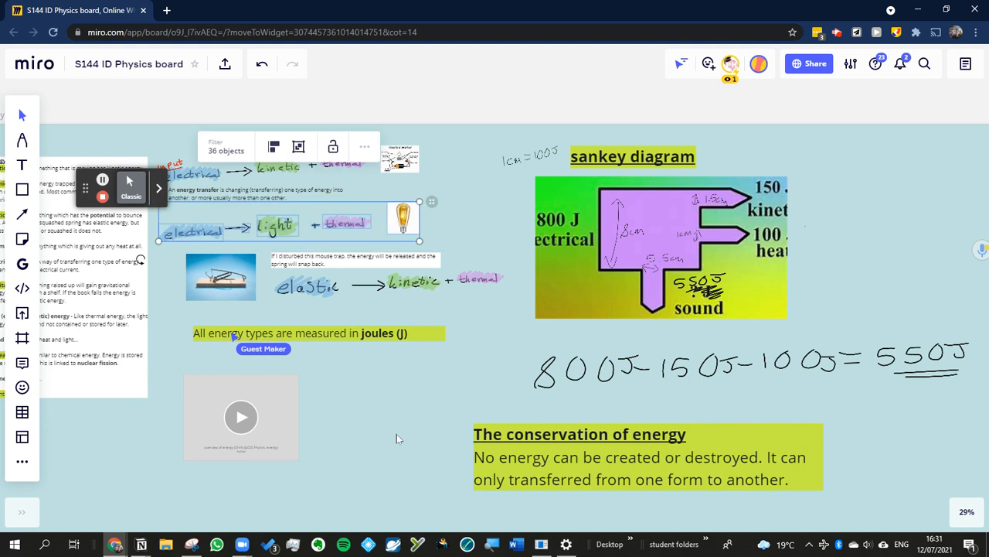
scroll("down", 3)
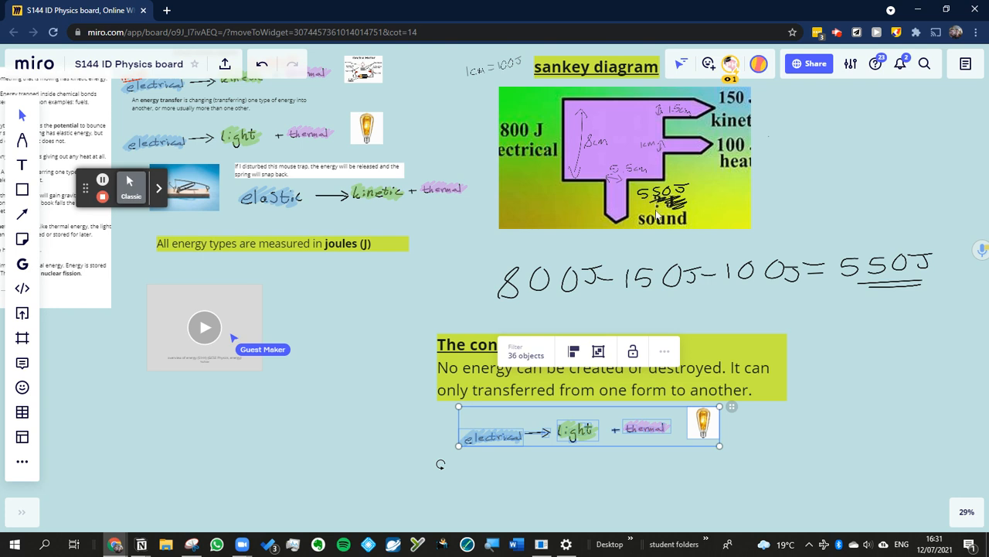
mouse_move(718, 86)
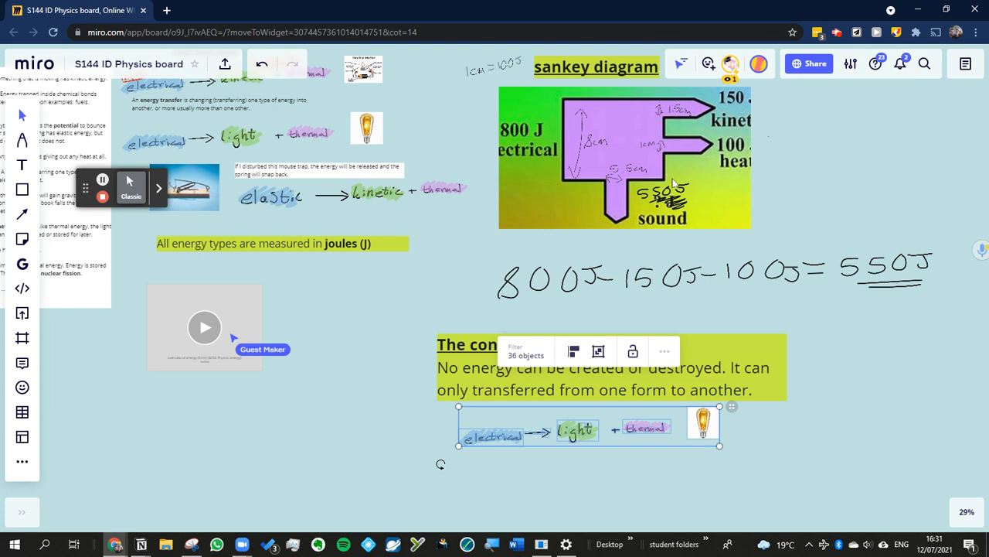
mouse_move(419, 281)
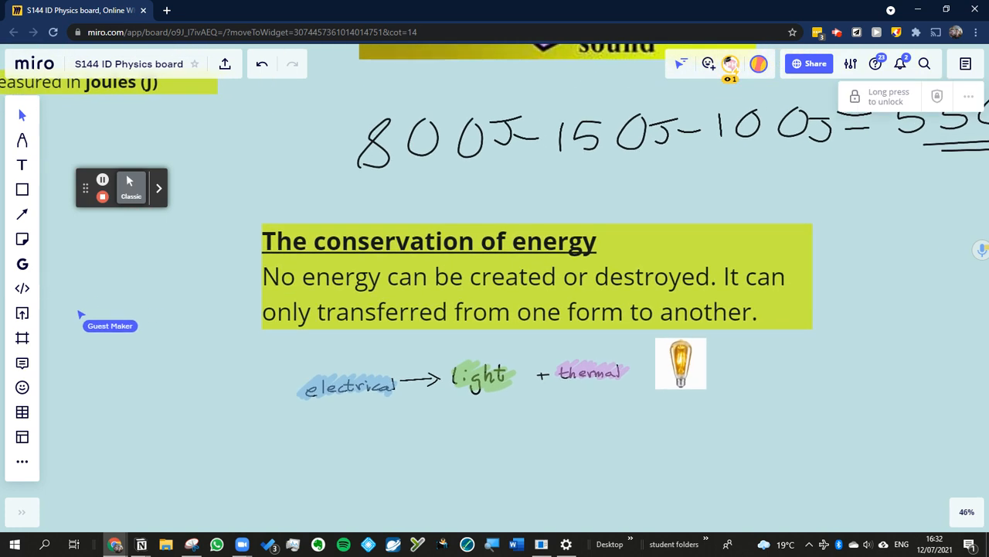
mouse_move(261, 404)
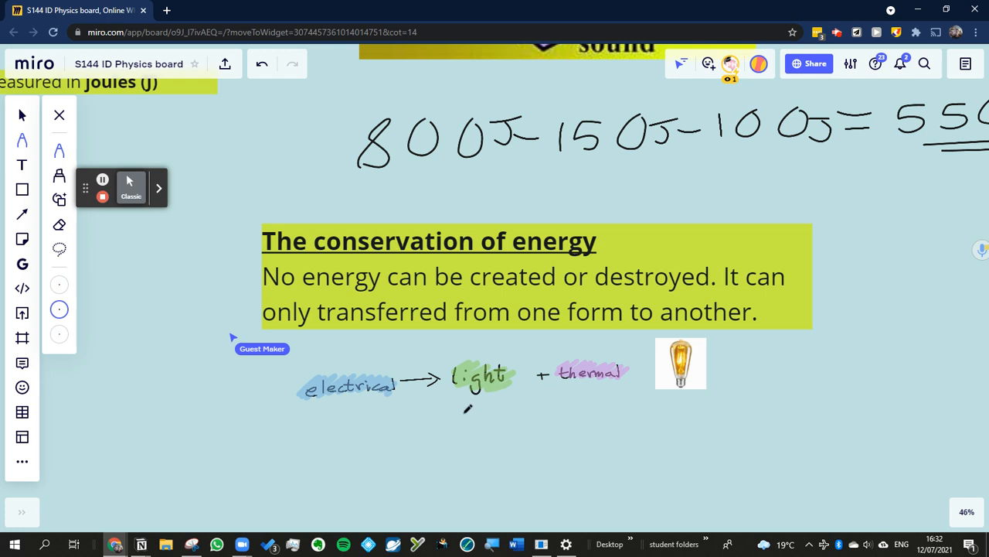
- Handwrite 180J and move it beneath the thermal label
left_click_drag(461, 402, 460, 416)
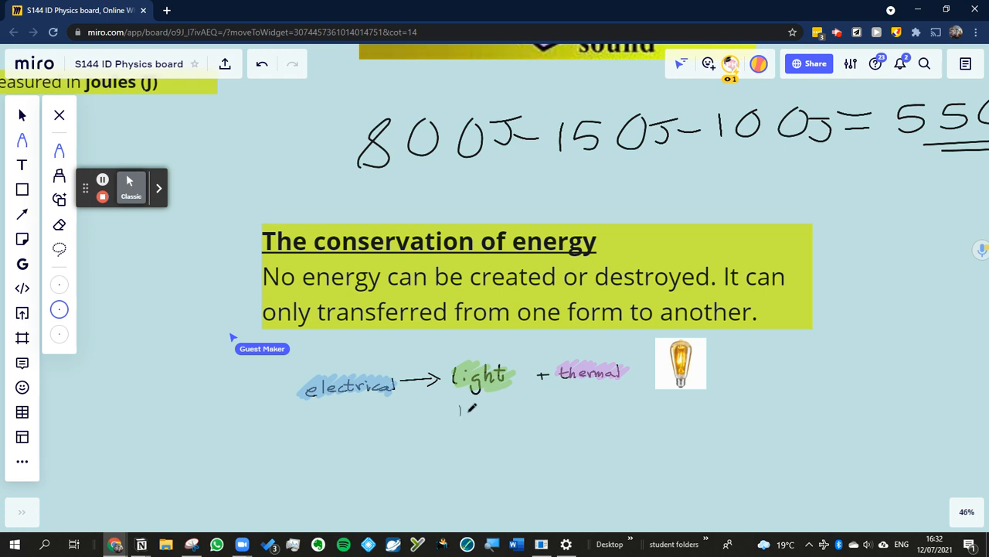
left_click_drag(460, 410, 503, 406)
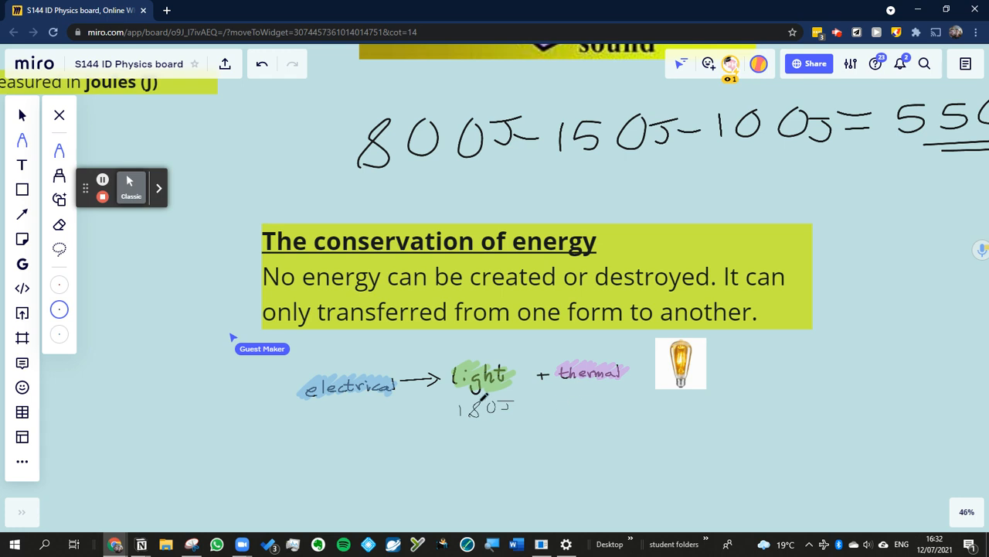
left_click(485, 407)
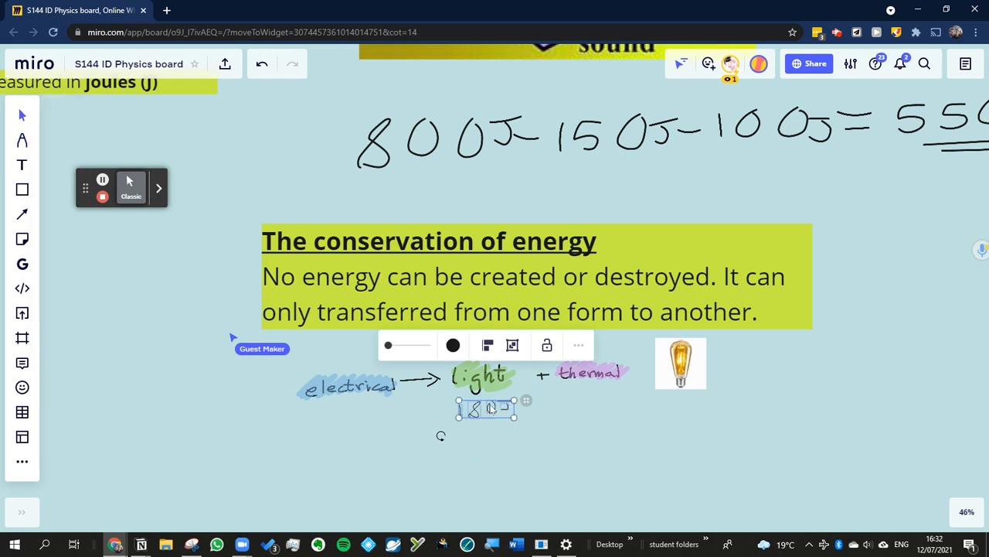
left_click_drag(487, 409, 595, 408)
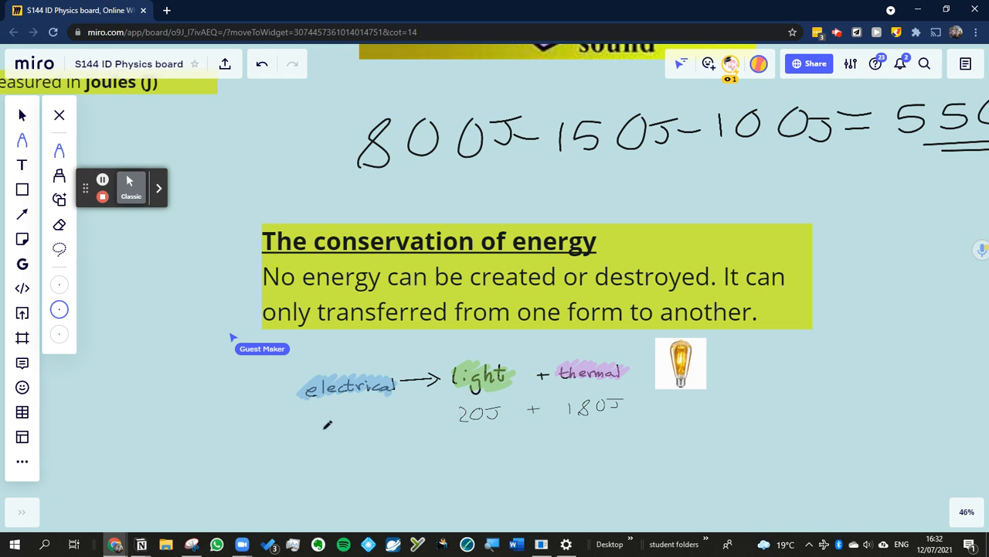
- Handwrite 200J beneath the electrical label
left_click_drag(317, 424, 351, 424)
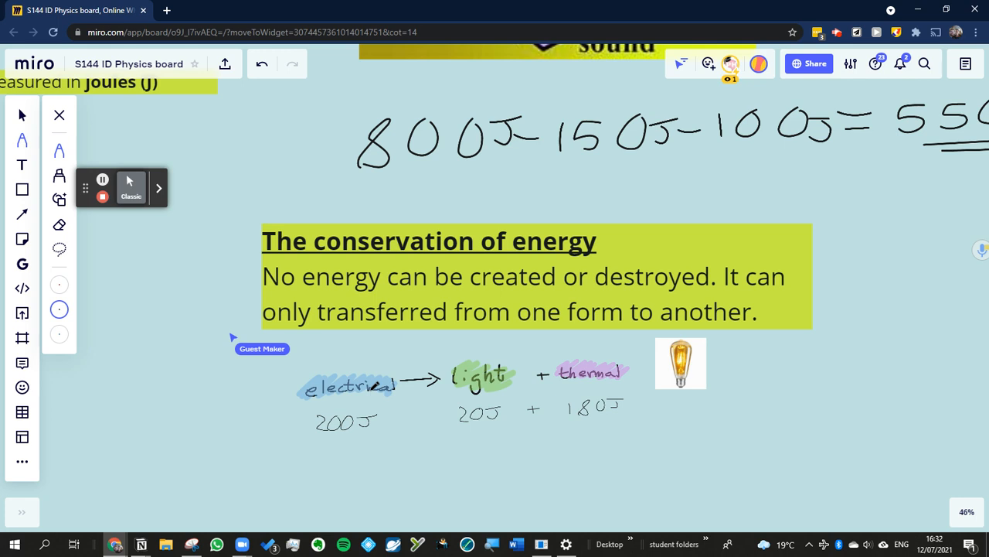
mouse_move(143, 181)
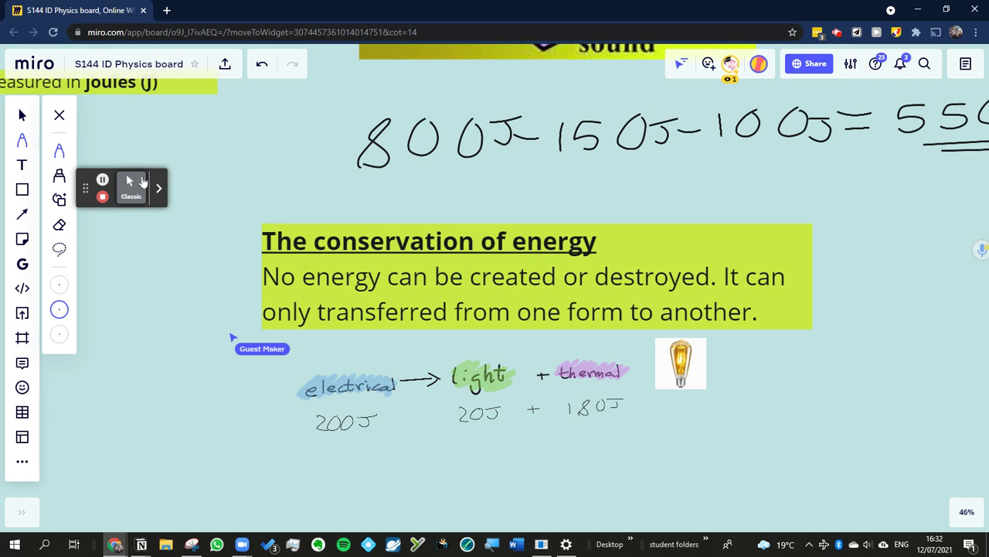
mouse_move(102, 180)
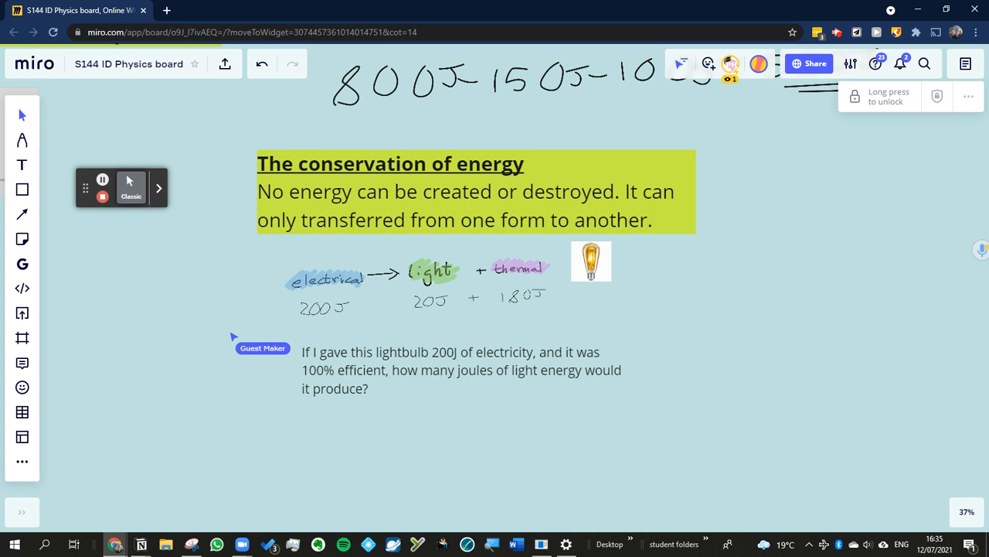
mouse_move(253, 384)
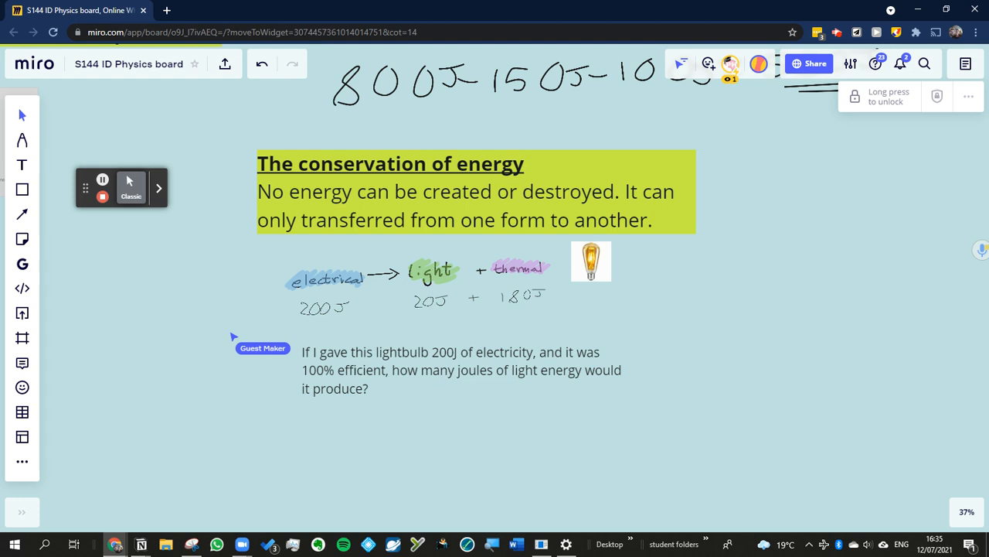
mouse_move(485, 338)
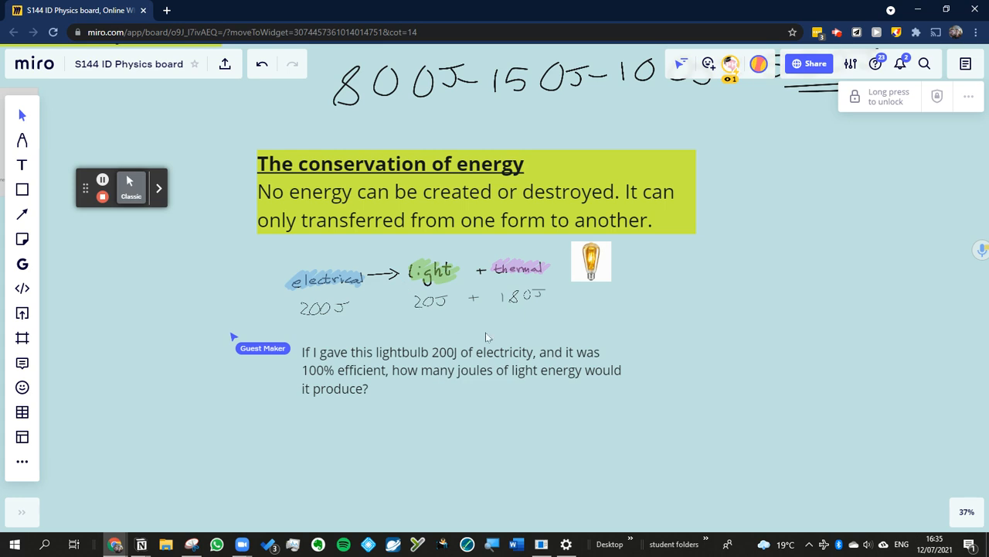
mouse_move(433, 313)
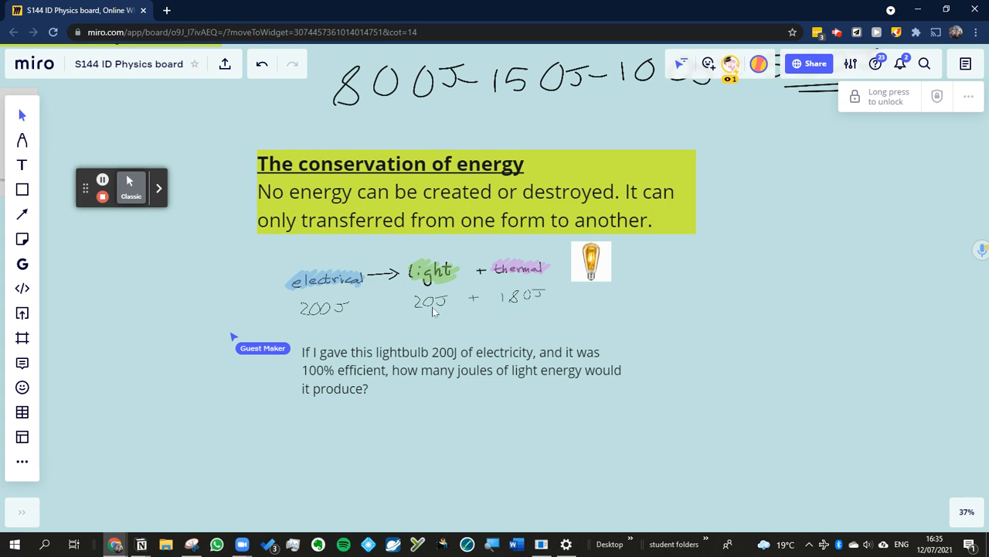
mouse_move(317, 326)
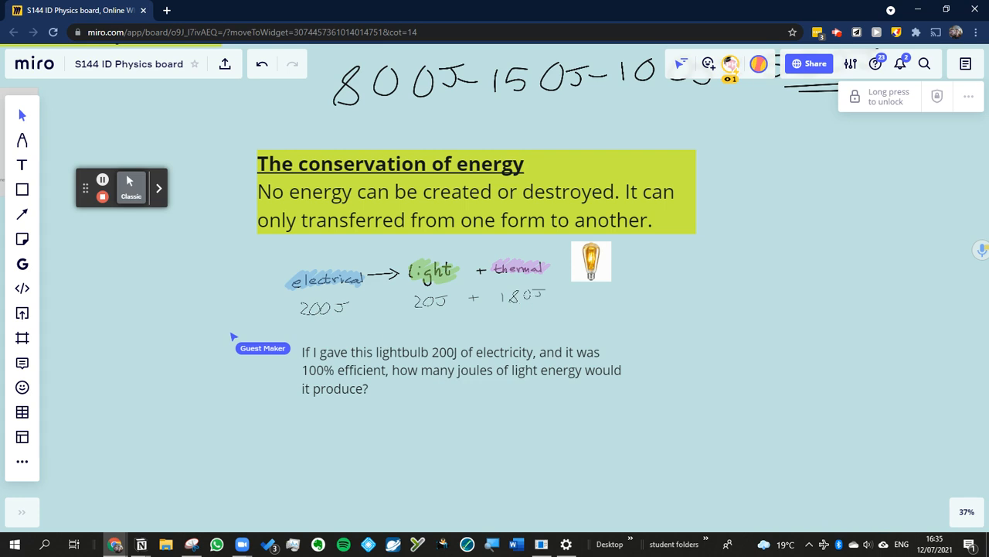
mouse_move(345, 319)
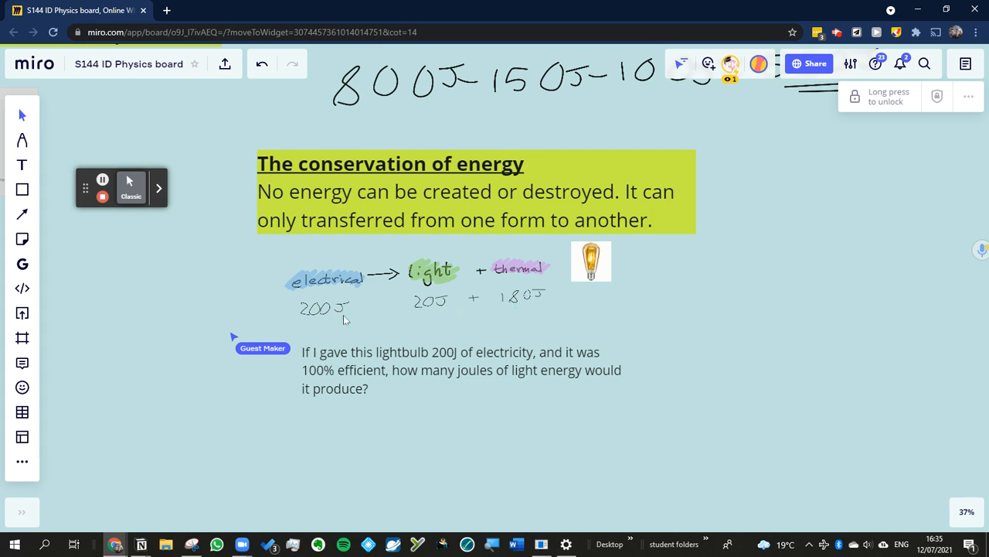
mouse_move(346, 320)
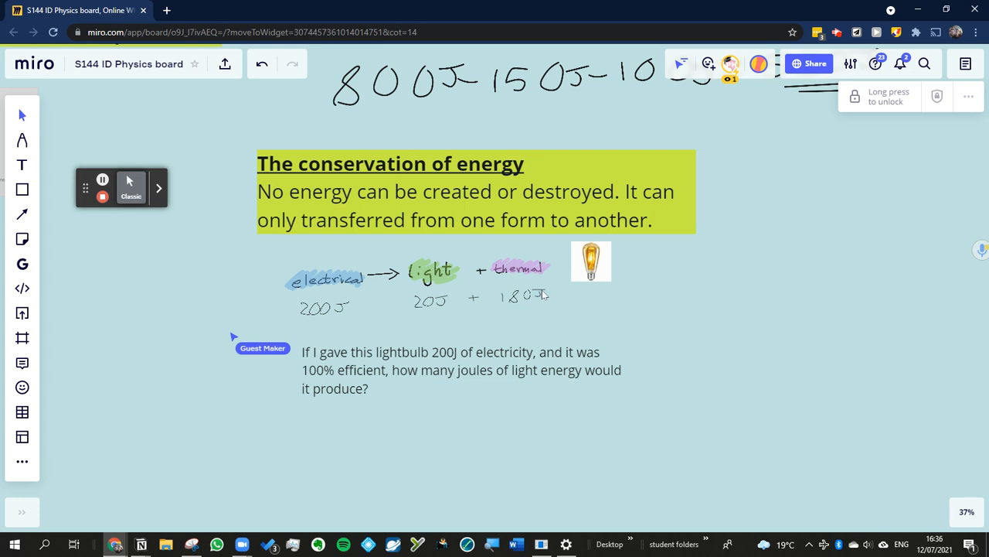
mouse_move(495, 416)
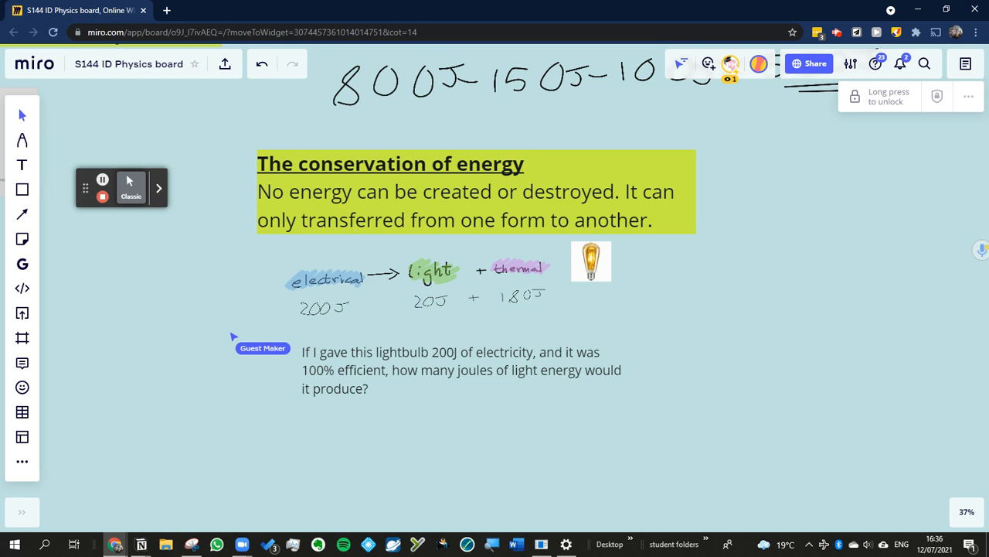
mouse_move(231, 131)
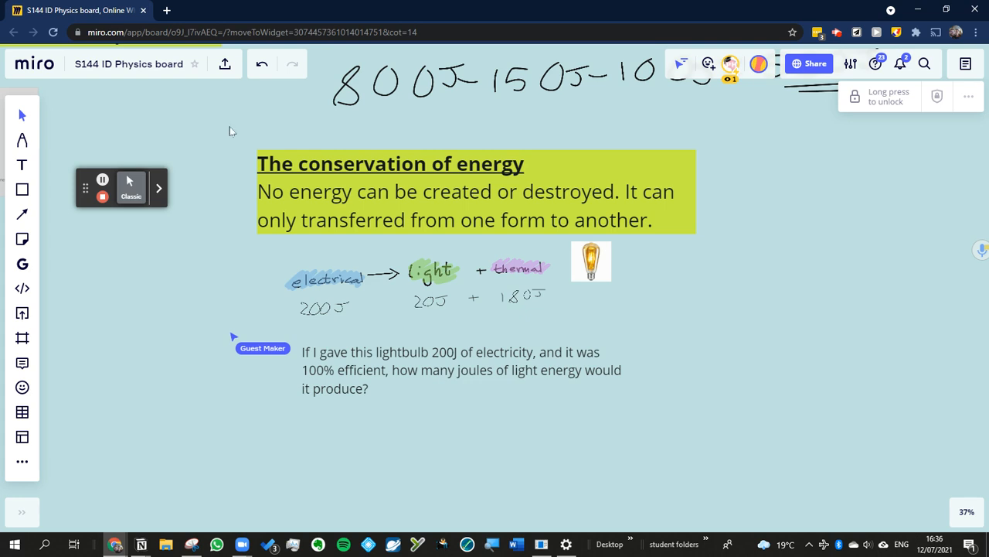
- Choose the arrow shape for the efficiency question
left_click(22, 189)
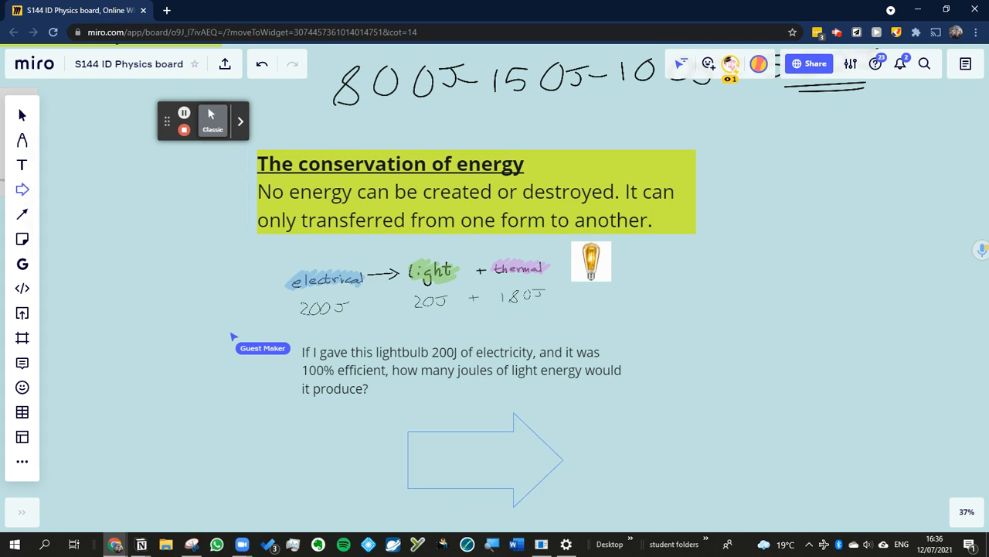
- Give the large arrow below the lightbulb question a yellow fill
left_click(486, 459)
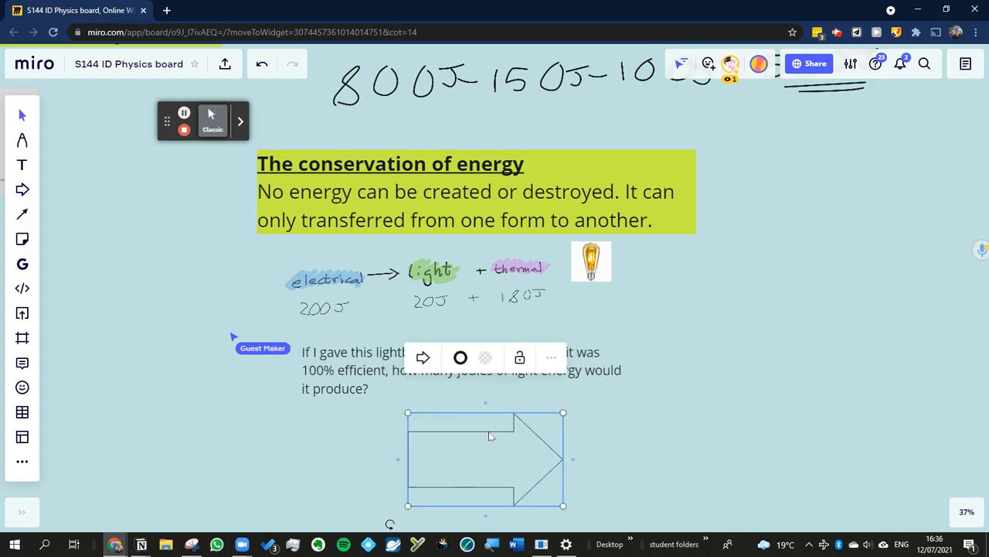
left_click(460, 357)
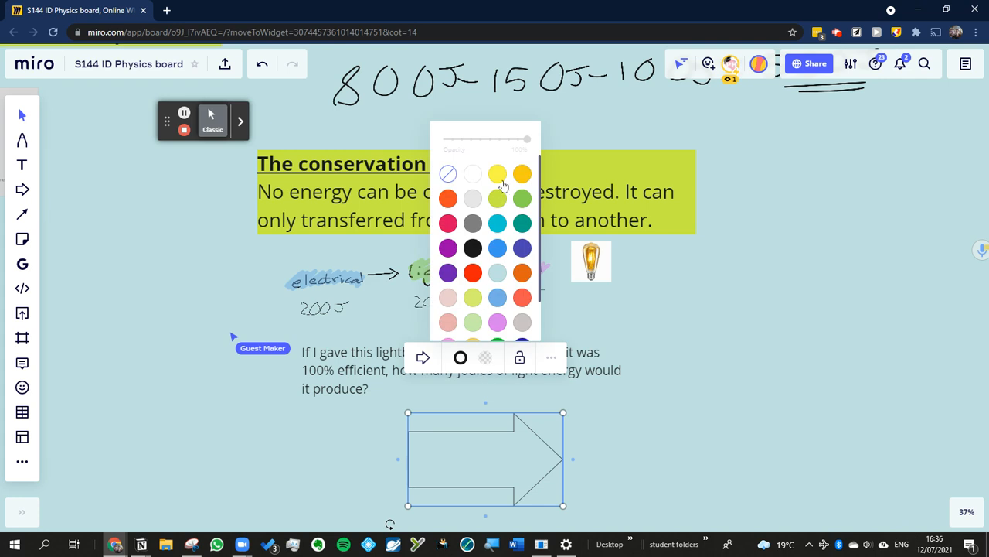
left_click(497, 173)
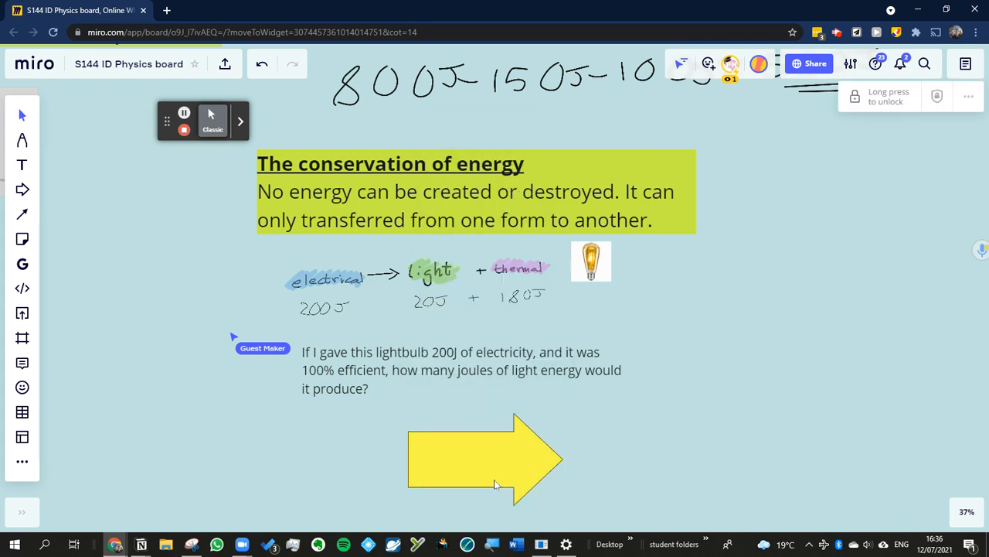
mouse_move(458, 469)
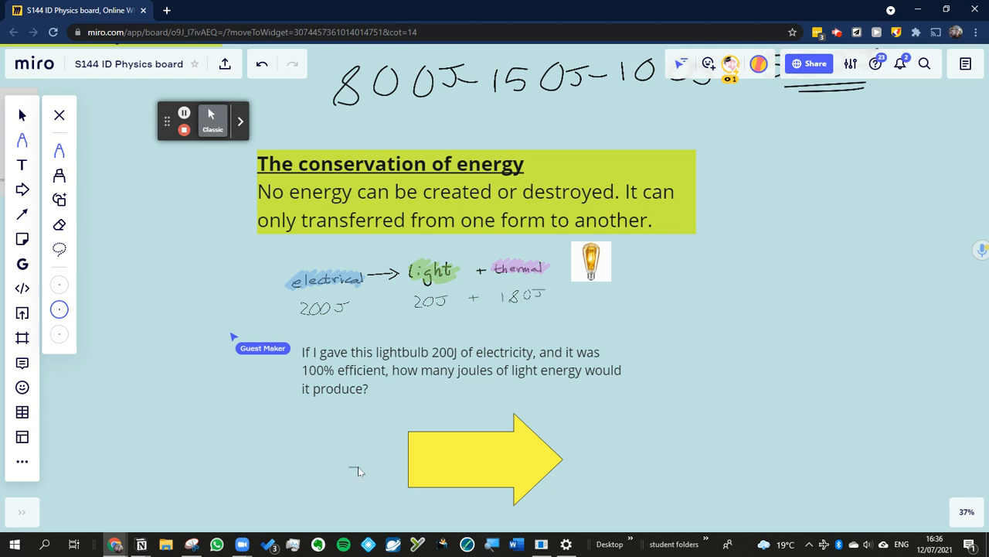
- Handwrite '200J electrical' left of the yellow arrow and '200J light' on its tip
left_click_drag(348, 460, 390, 464)
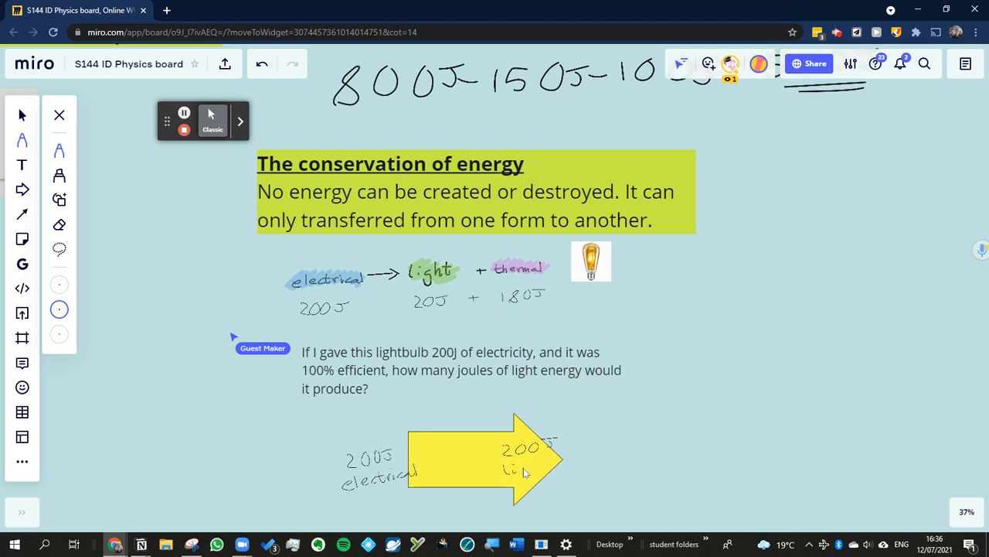
left_click_drag(510, 464, 545, 470)
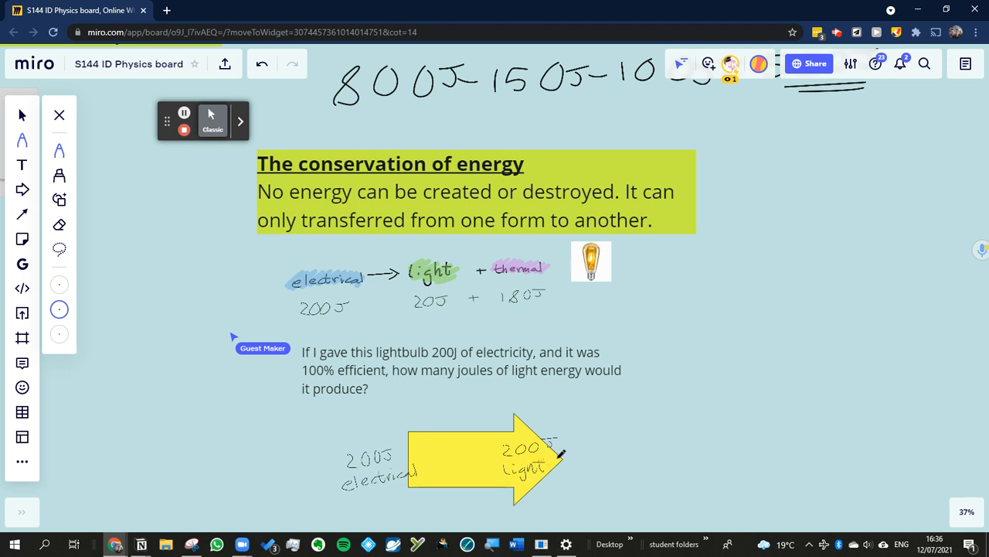
mouse_move(624, 397)
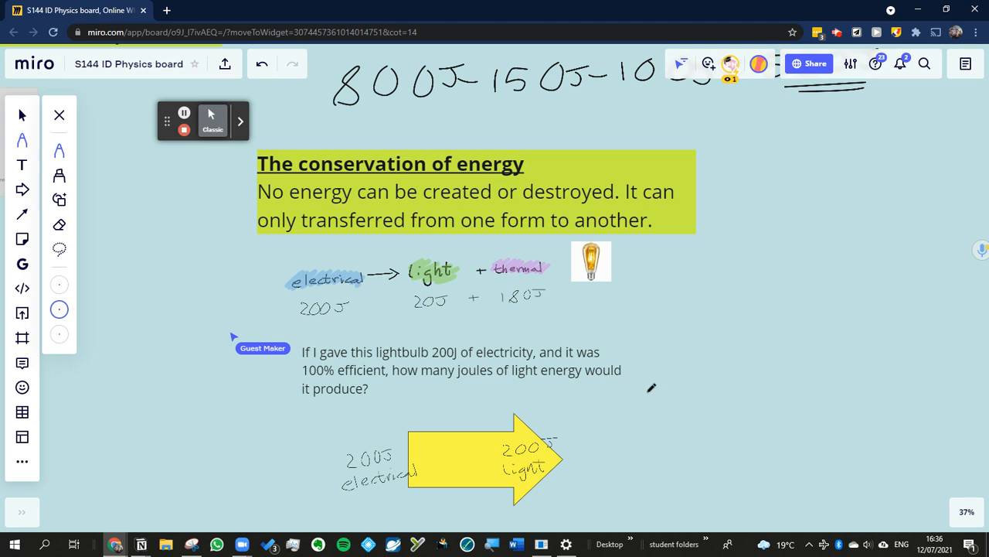
mouse_move(652, 387)
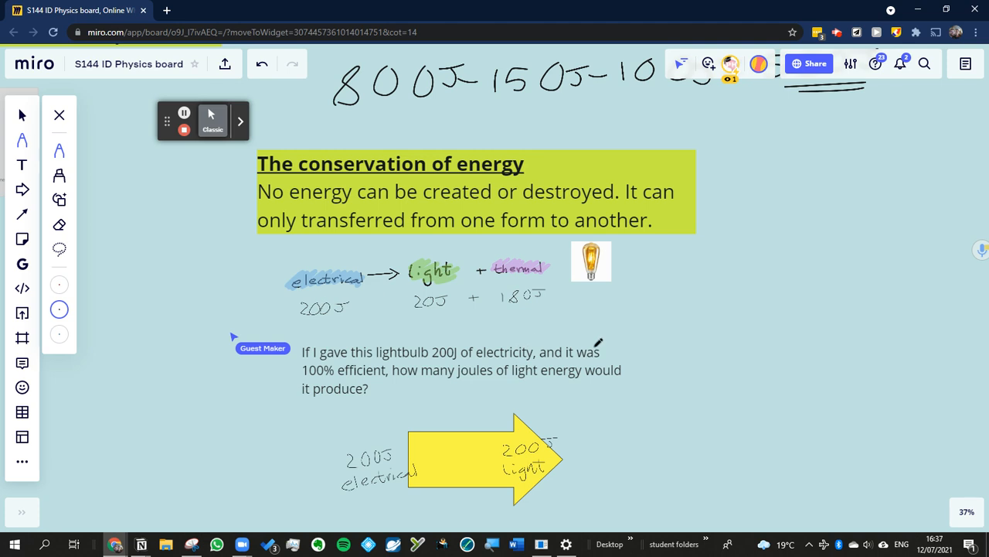
mouse_move(705, 362)
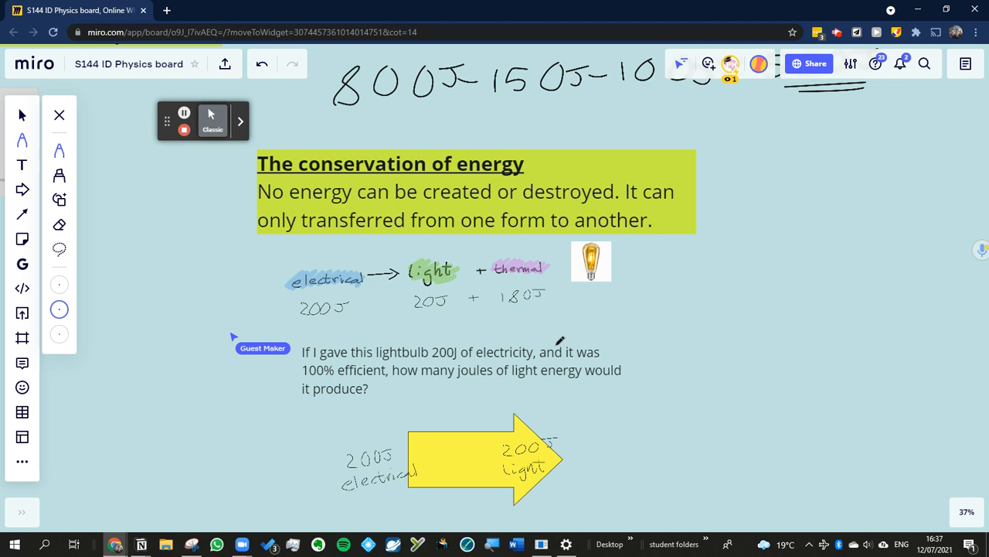
mouse_move(450, 336)
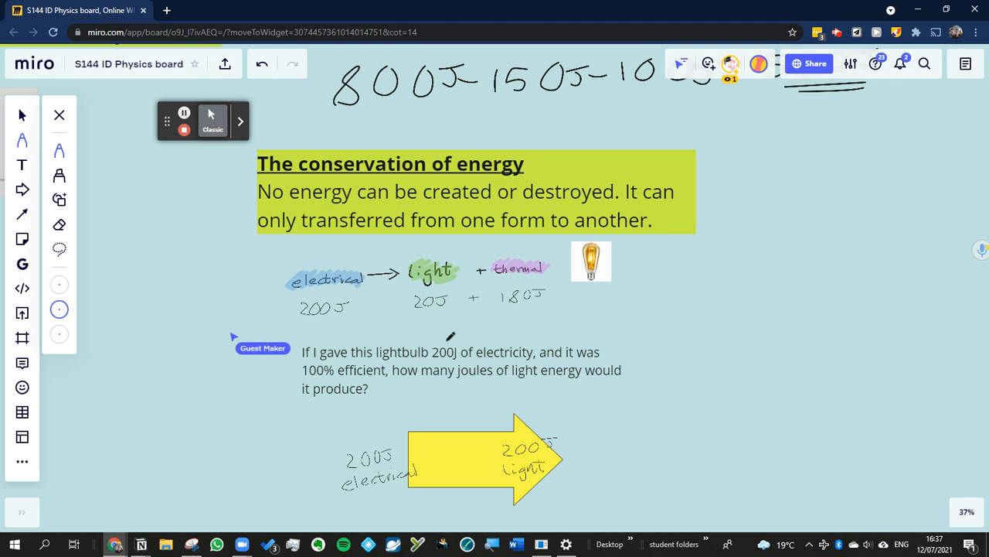
mouse_move(450, 336)
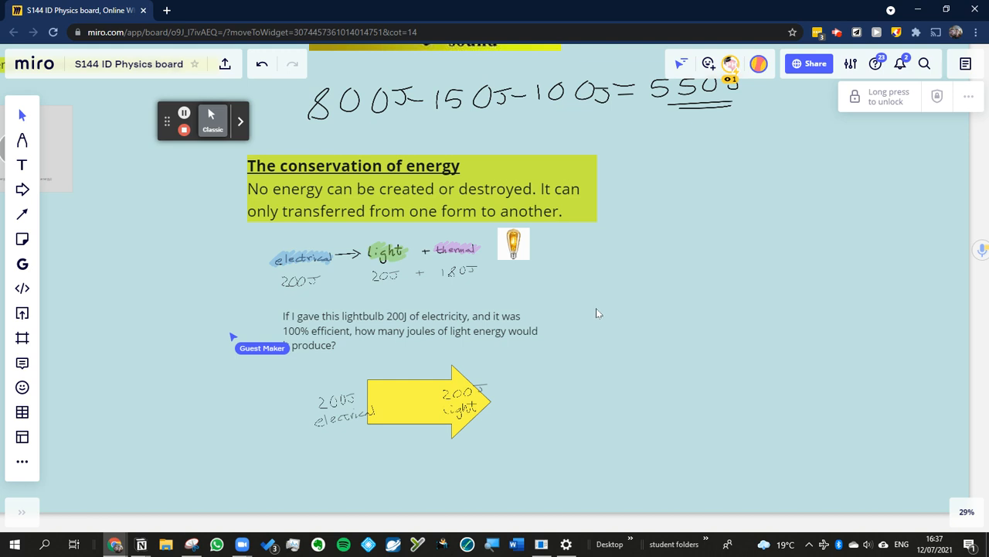
- Draw a yellow box beside the question with an arrow to its right labelled '100J light'
left_click_drag(604, 304, 680, 348)
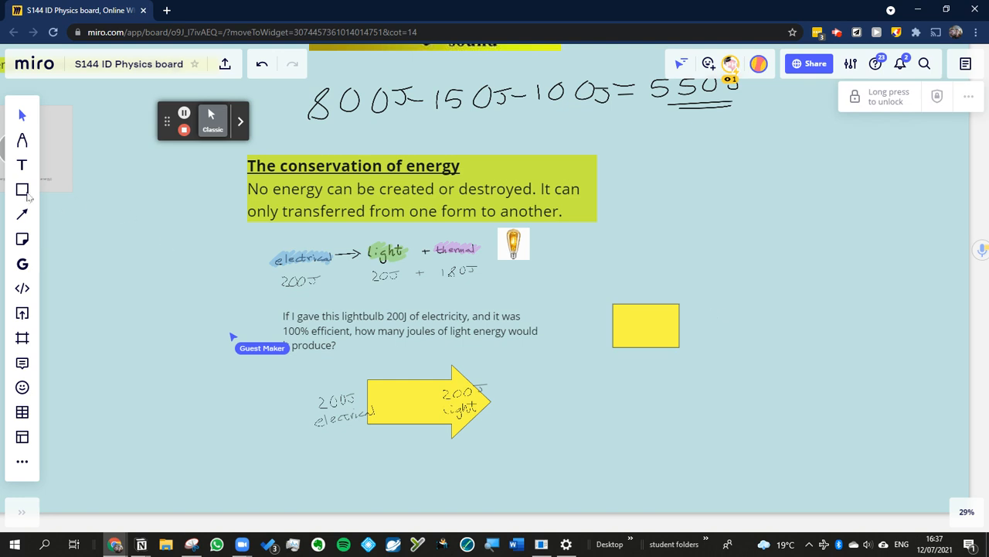
left_click(22, 189)
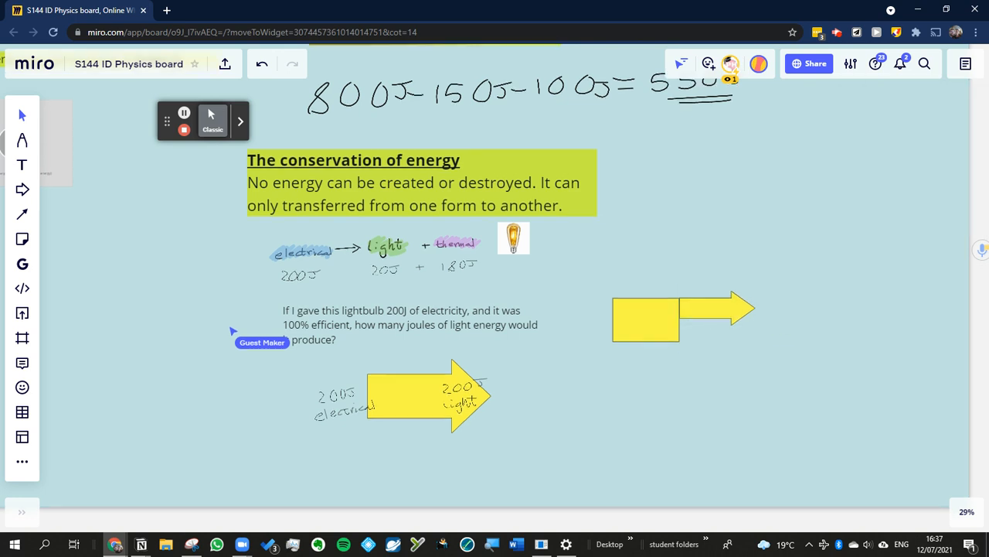
mouse_move(717, 315)
type("100J")
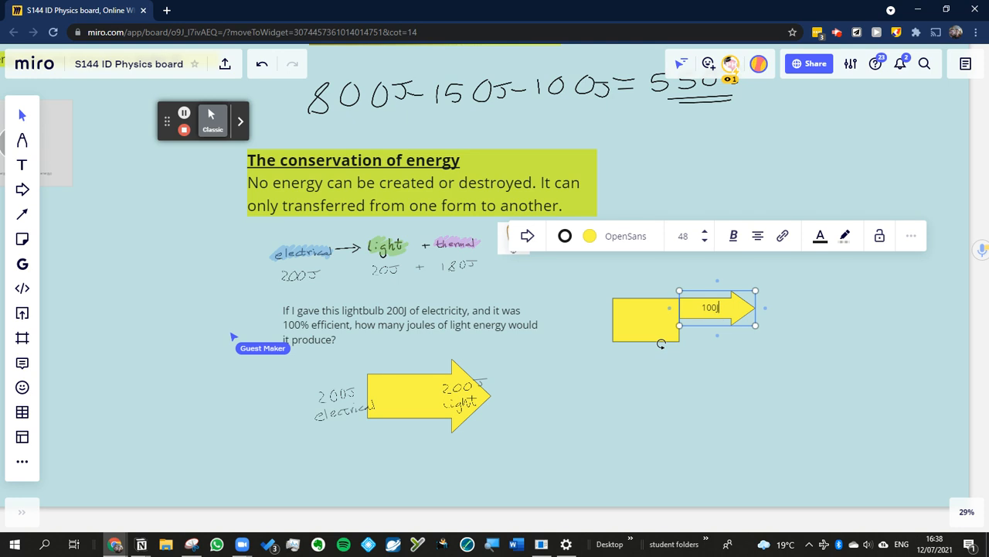
type("light")
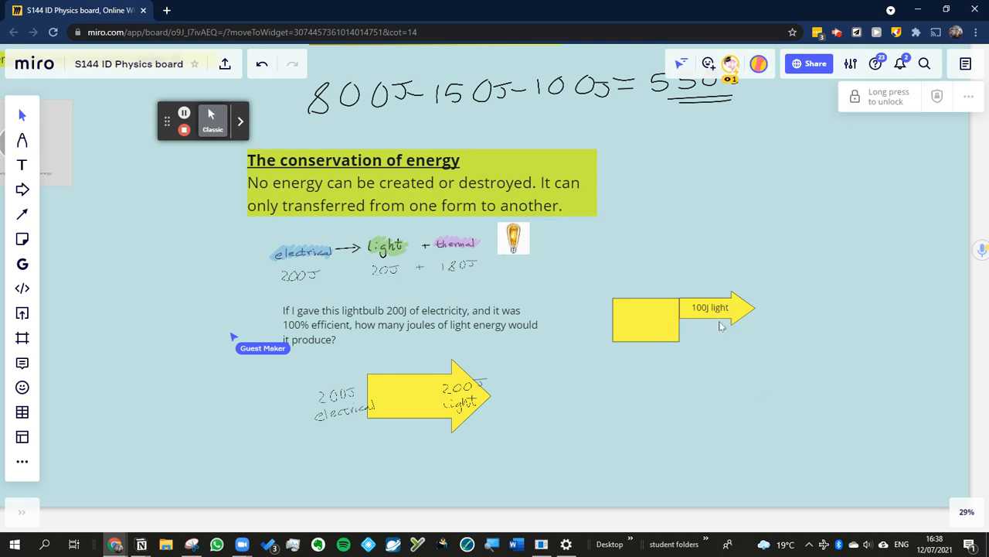
mouse_move(734, 403)
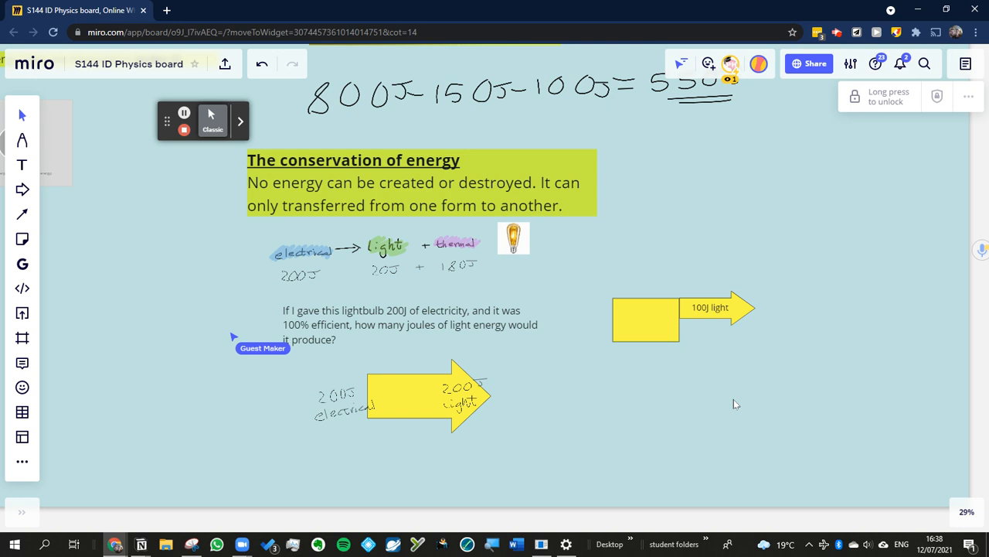
- Duplicate the light arrow as '100J heat' and place it pointing down beneath the box
left_click(733, 398)
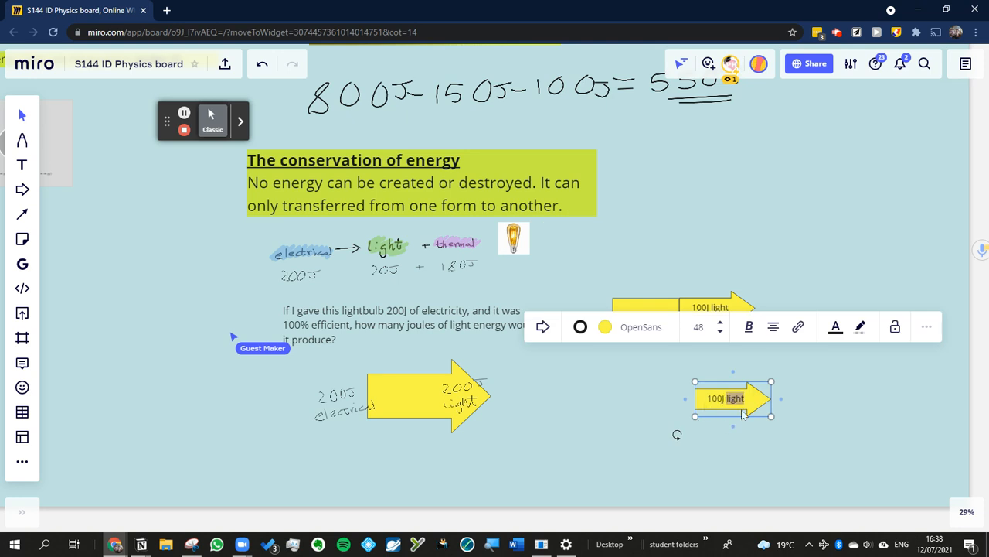
type("heat")
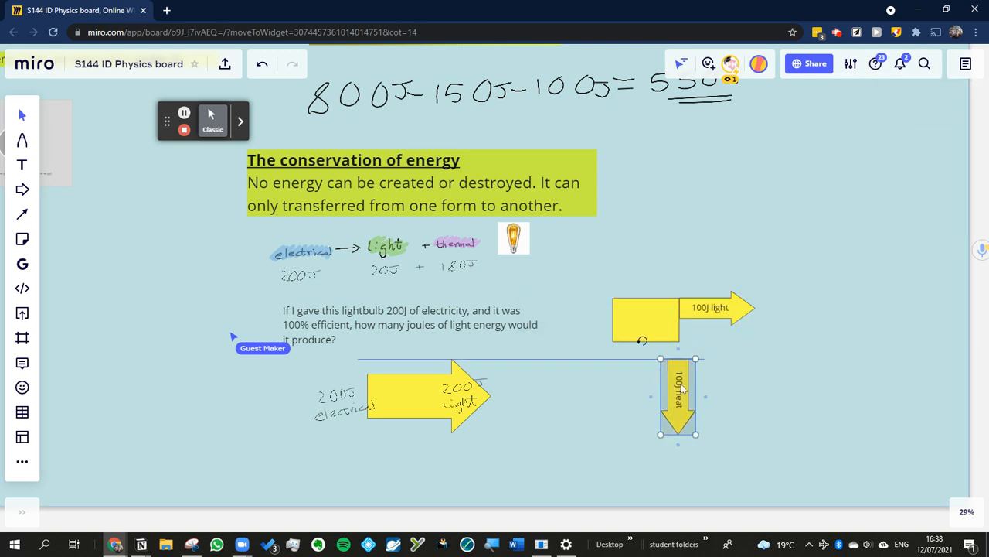
left_click_drag(678, 398, 668, 379)
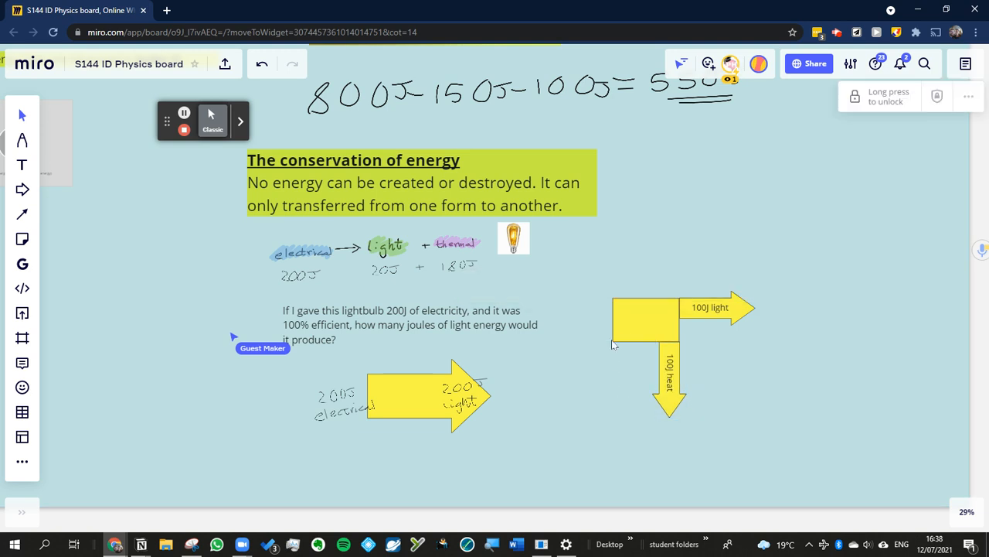
left_click(646, 320)
type("200")
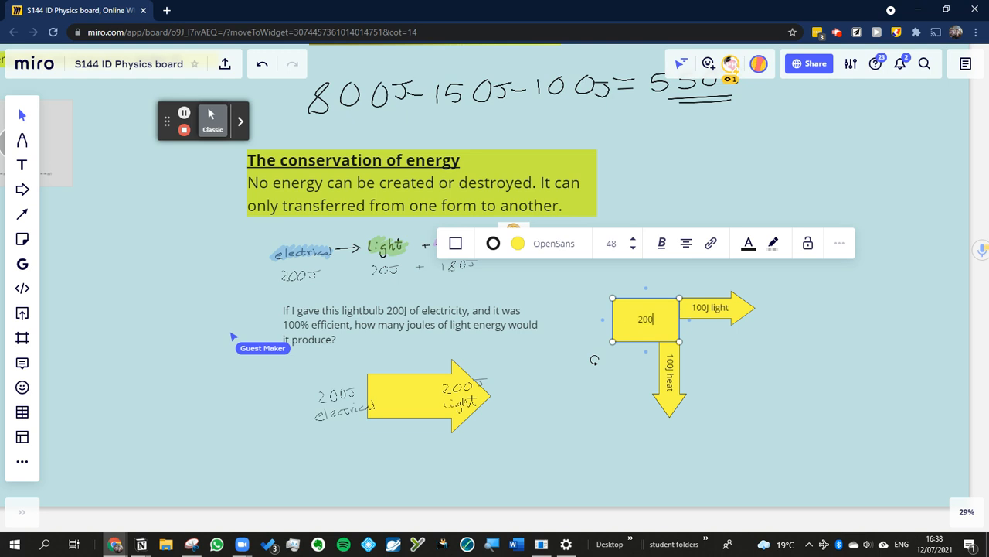
- Type '200J electrical' as the yellow box's label
type("J")
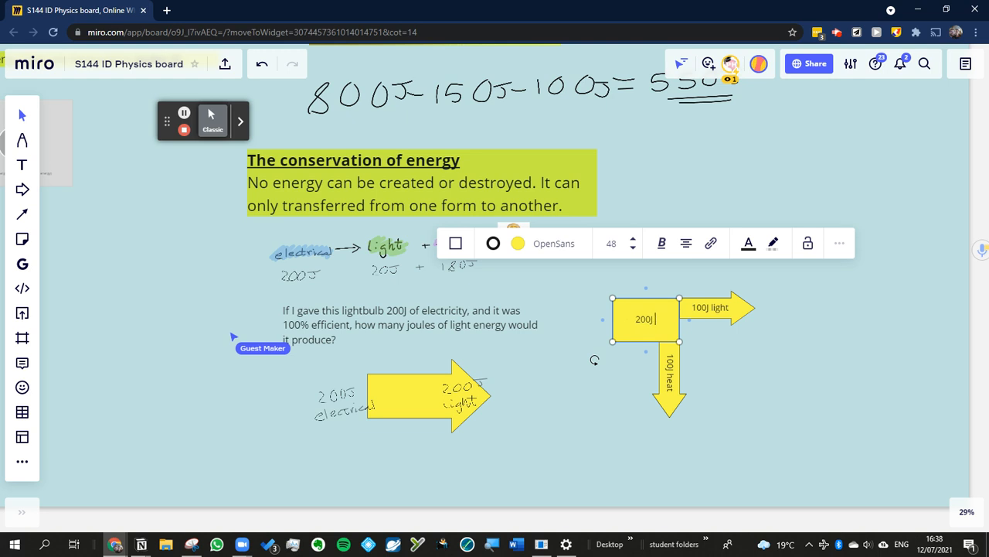
type("electri")
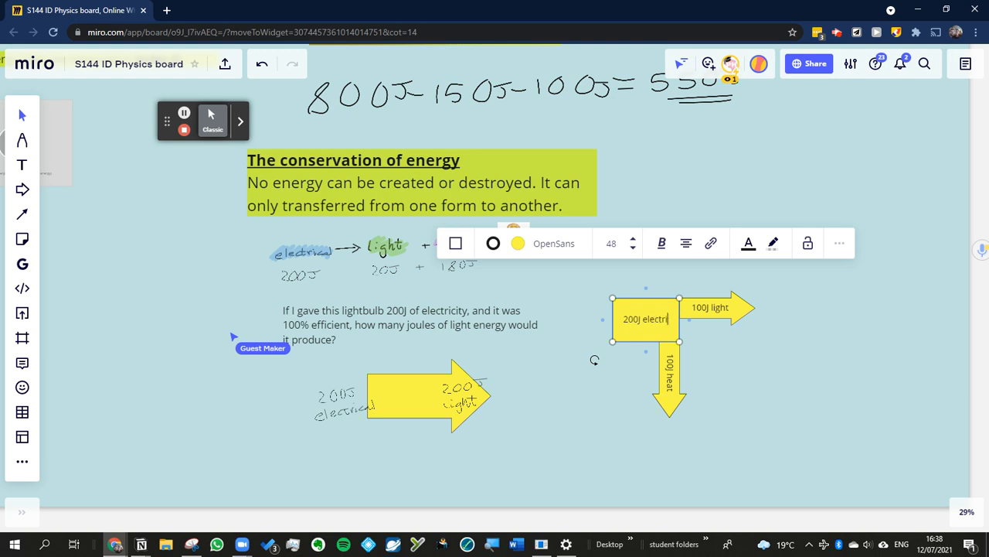
type("cal")
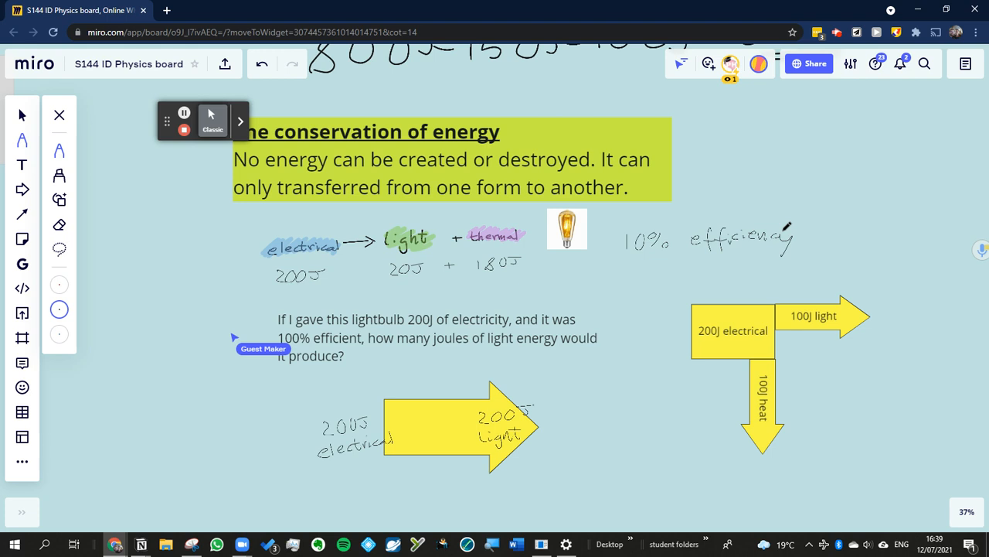
- Scroll to the blank left area and handwrite 'efficiency =' to begin the formula
scroll("up", 3)
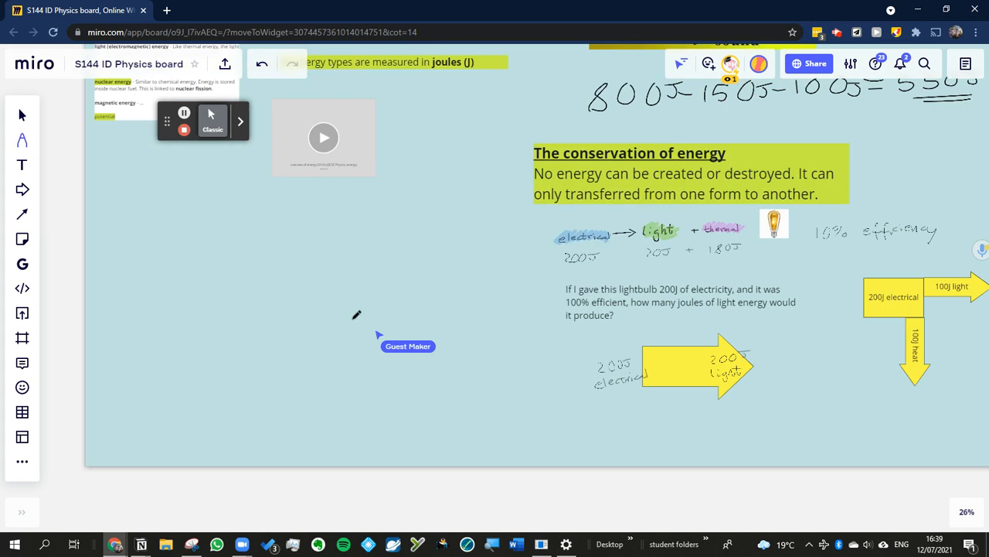
mouse_move(234, 338)
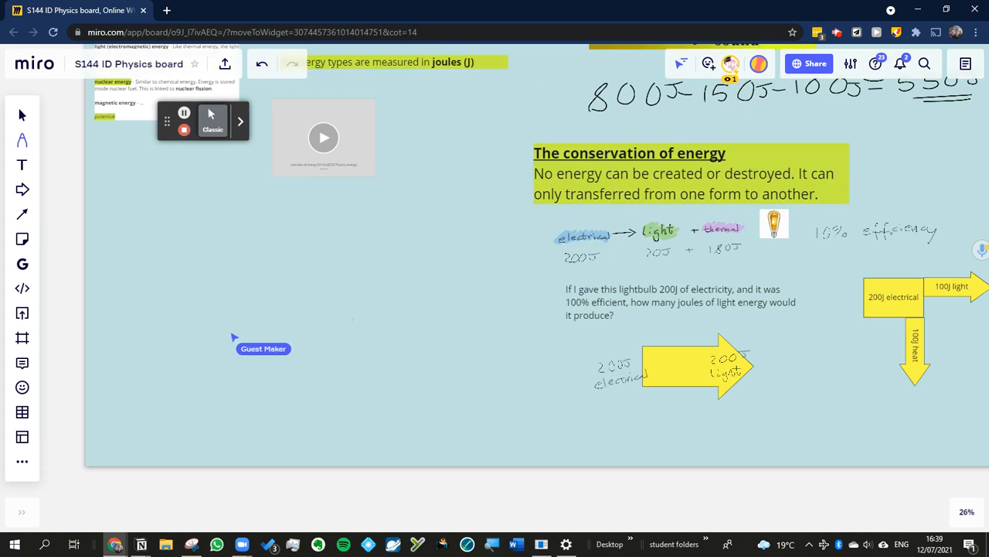
mouse_move(176, 285)
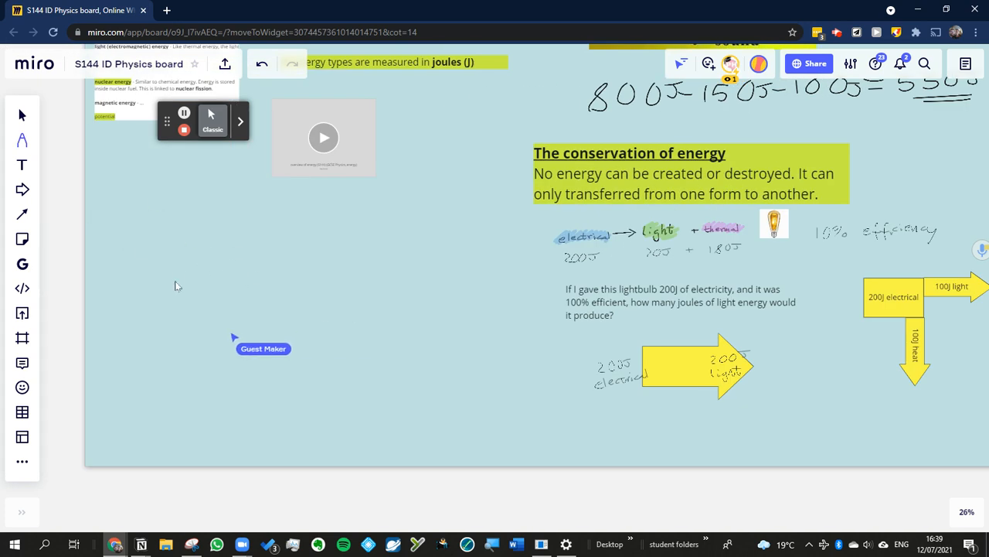
left_click_drag(174, 286, 224, 279)
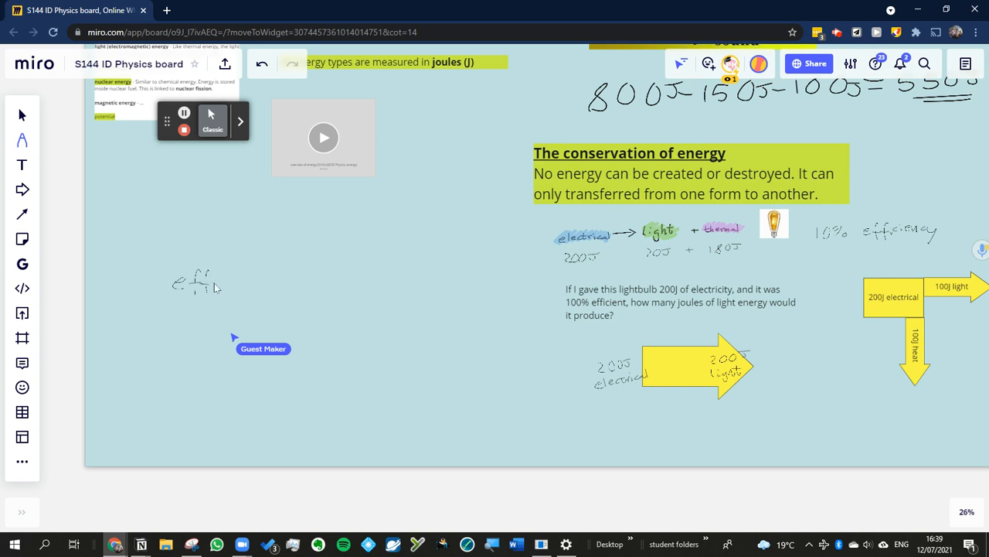
left_click_drag(193, 282, 255, 282)
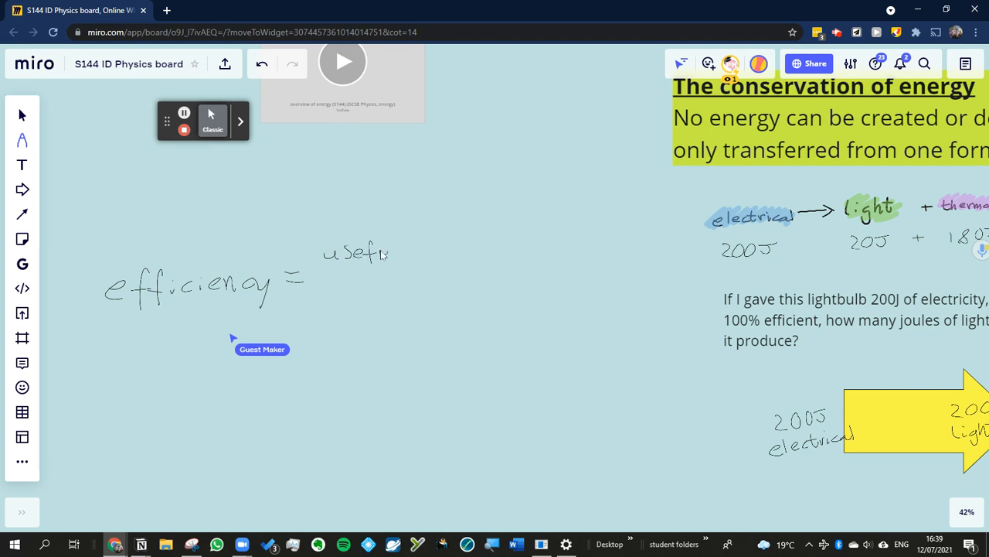
- Handwrite 'useful output' after the equals sign
left_click_drag(395, 248, 440, 247)
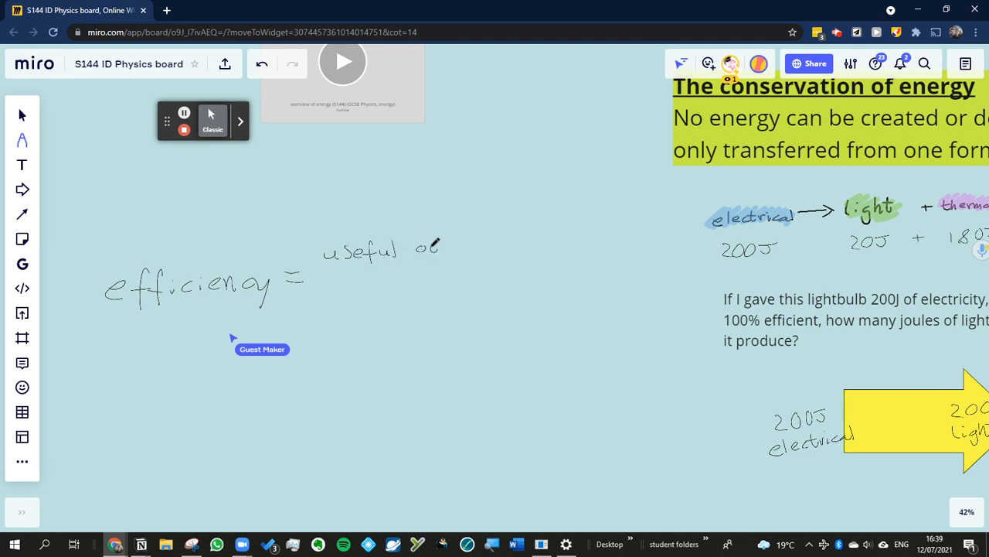
left_click_drag(444, 246, 483, 246)
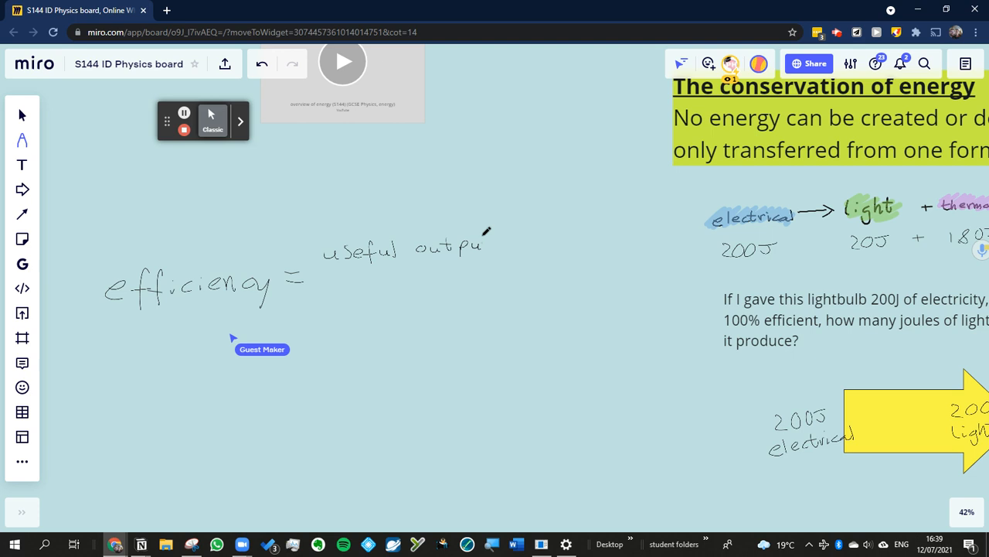
left_click_drag(484, 235, 520, 244)
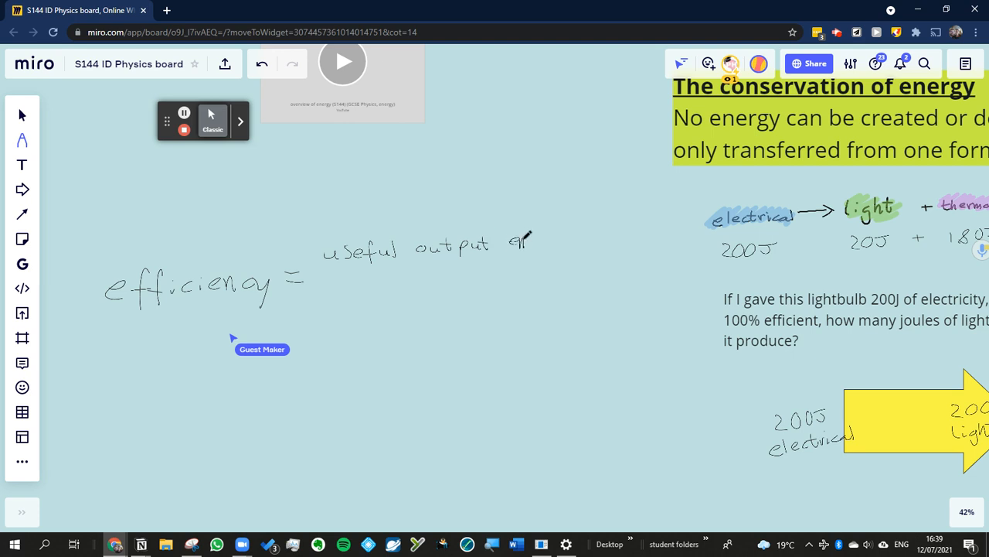
left_click(514, 245)
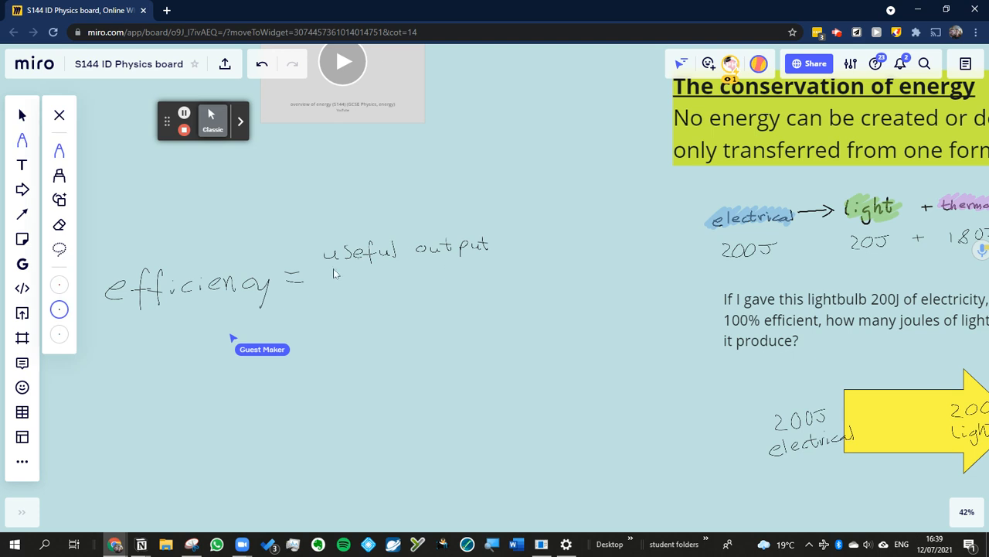
- Draw a fraction line under 'useful output' and write 'Total input' beneath it
left_click_drag(332, 273, 492, 265)
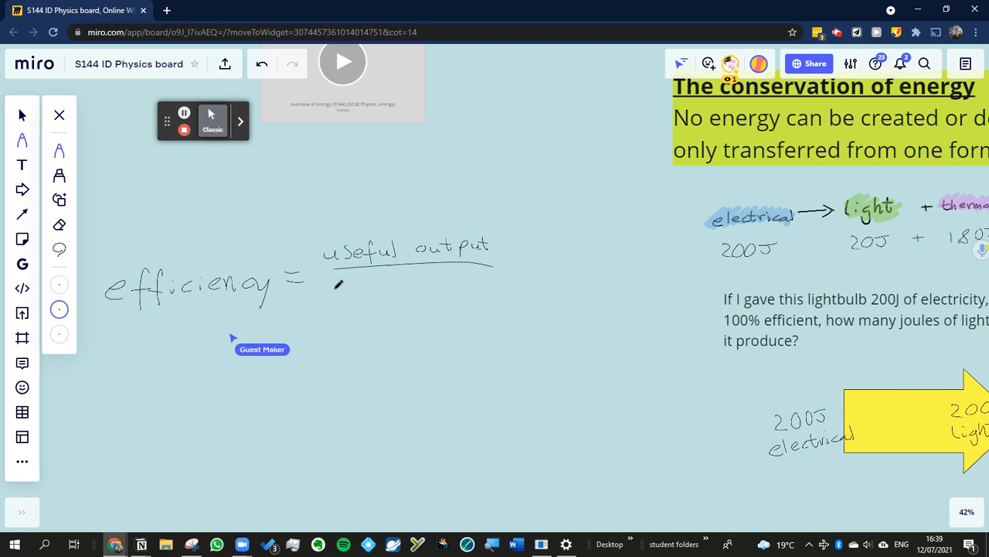
left_click_drag(332, 298, 355, 290)
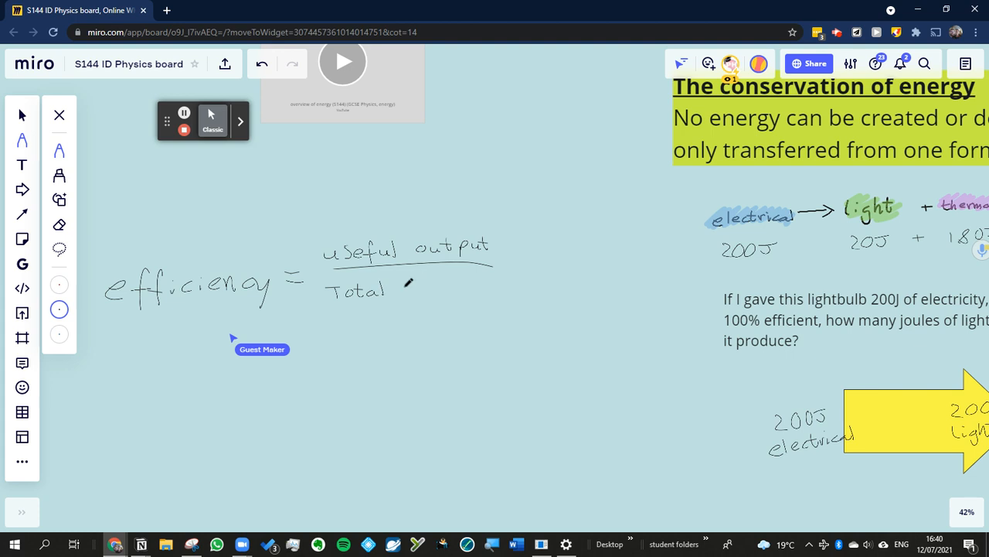
left_click_drag(398, 290, 429, 292)
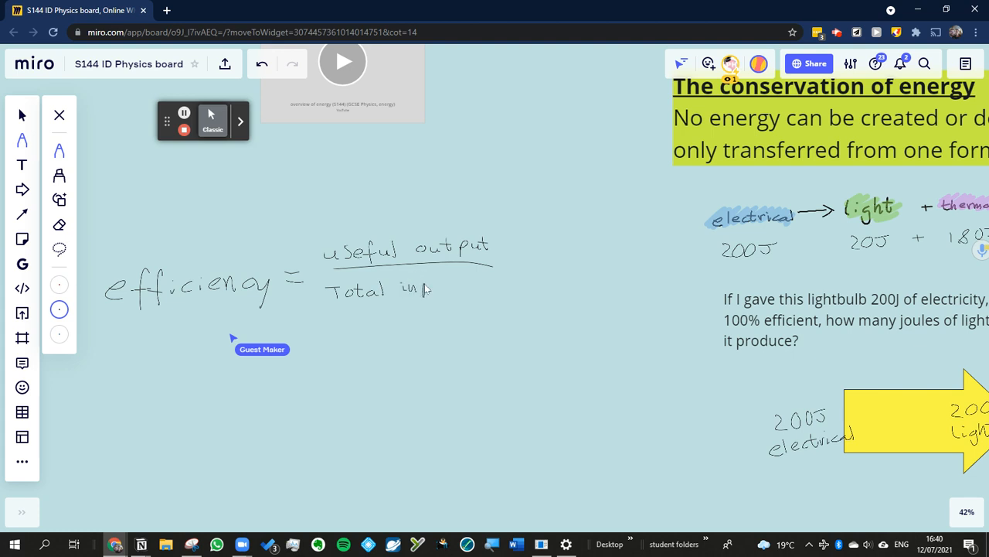
left_click_drag(410, 290, 448, 290)
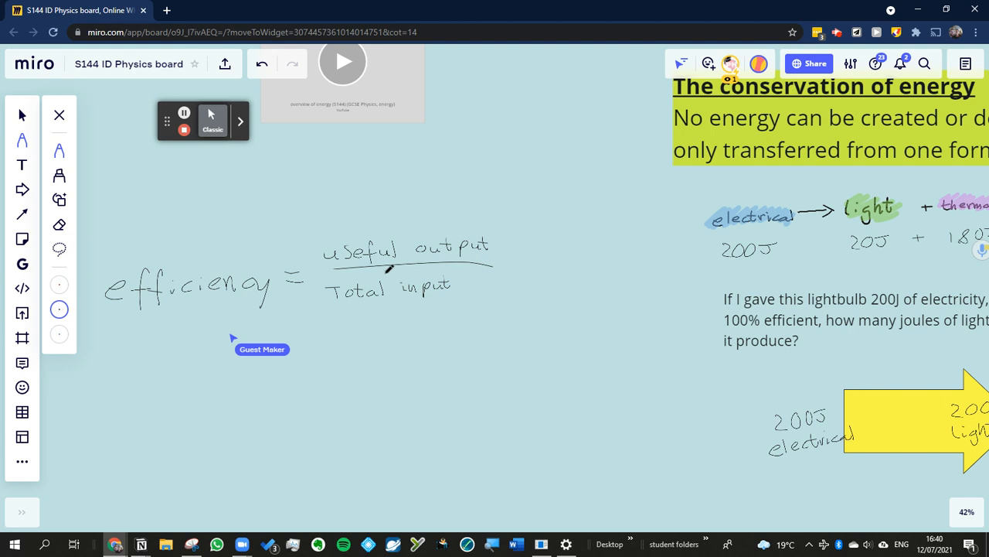
mouse_move(570, 241)
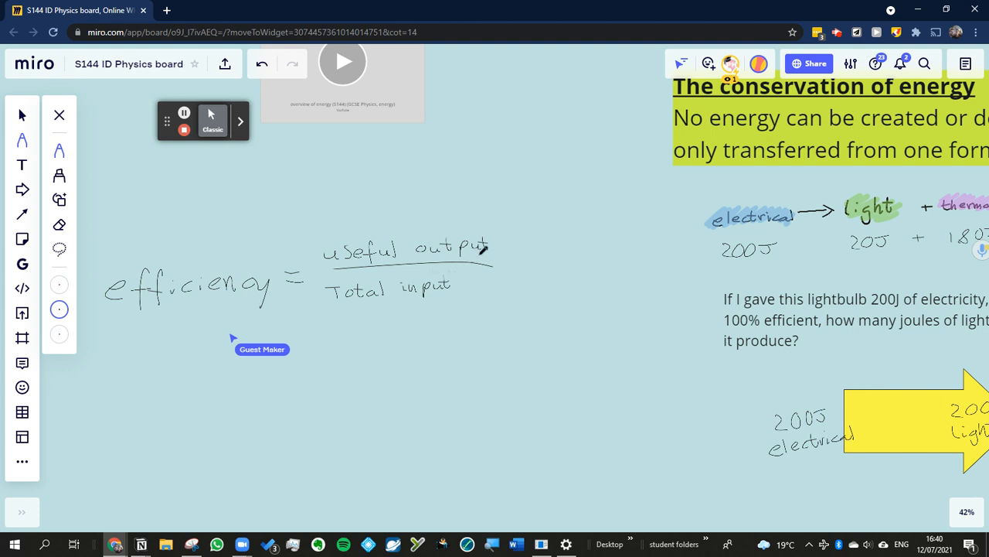
mouse_move(541, 245)
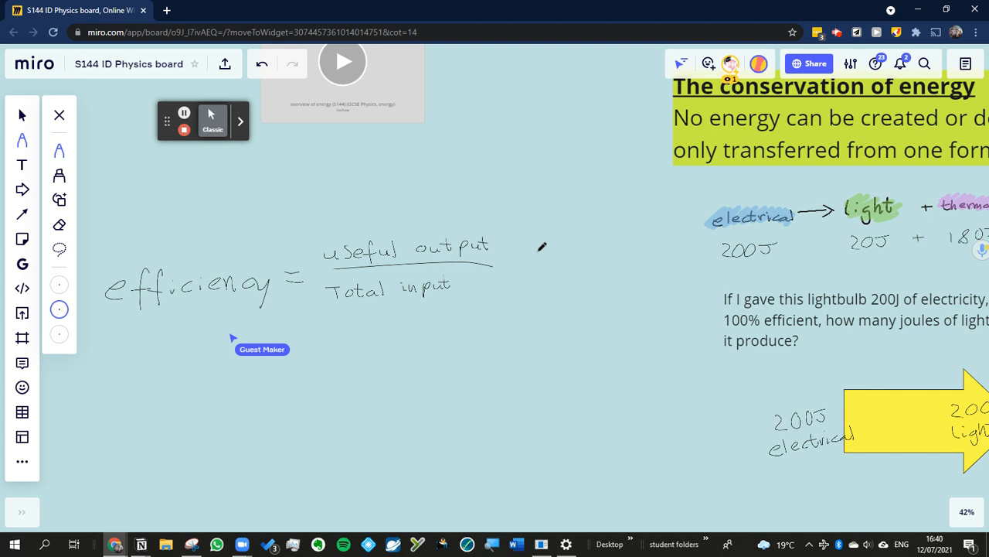
mouse_move(516, 261)
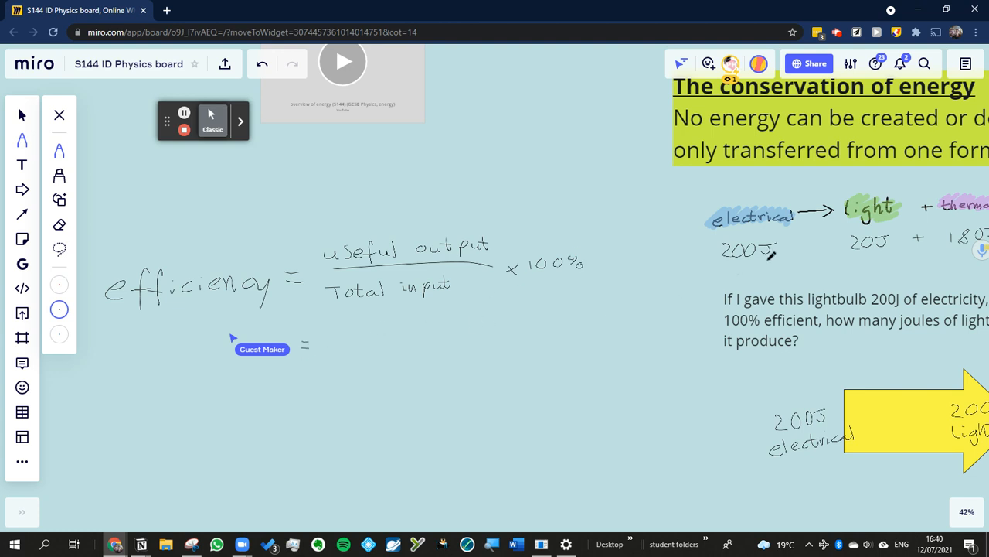
mouse_move(392, 321)
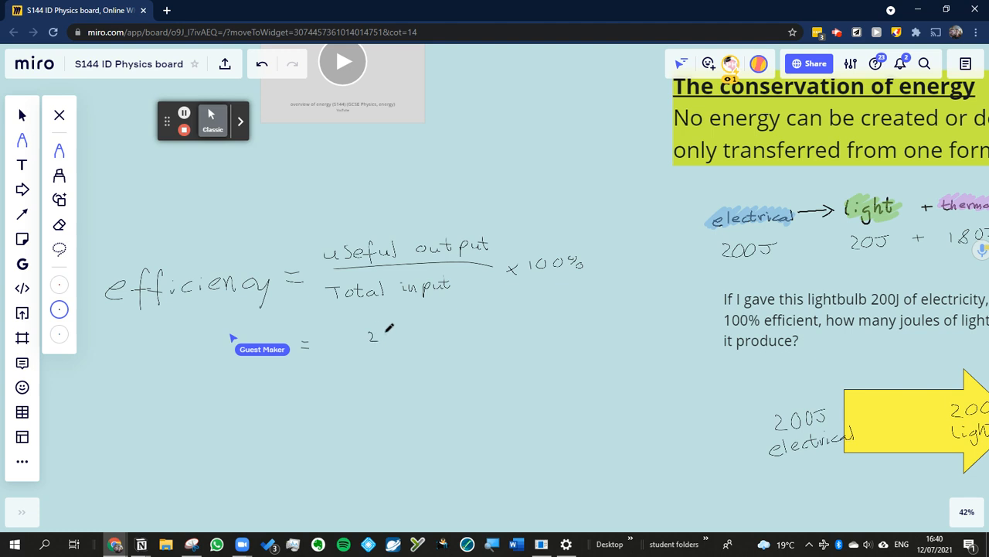
- Handwrite the worked example 20J/200J = 0.1 = 10%, underlined, then zoom out
left_click_drag(371, 336, 406, 336)
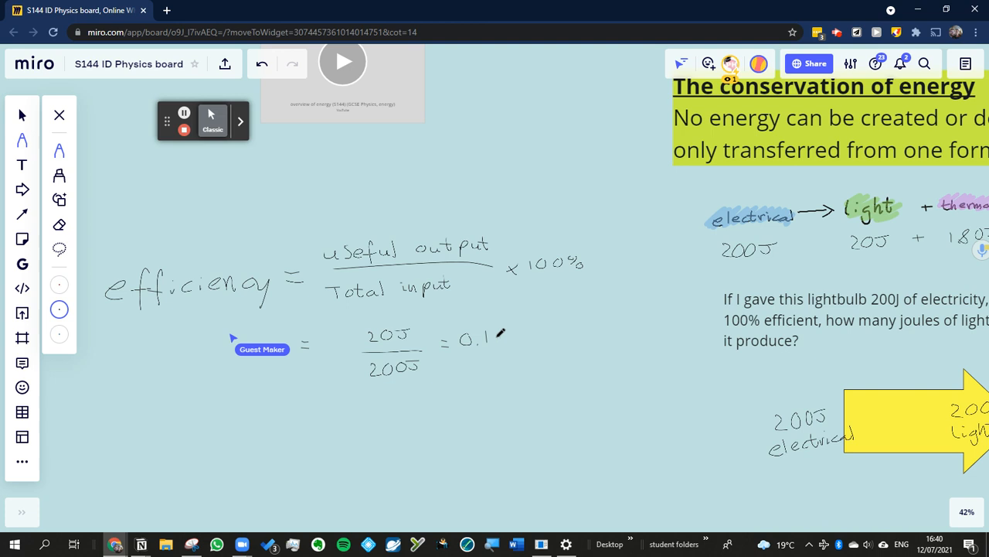
mouse_move(522, 331)
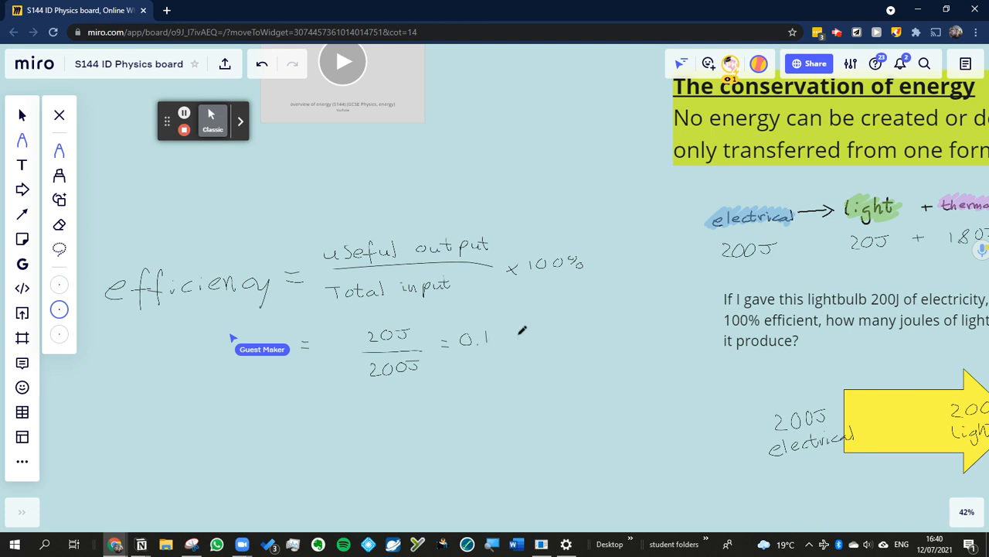
left_click_drag(506, 339, 525, 339)
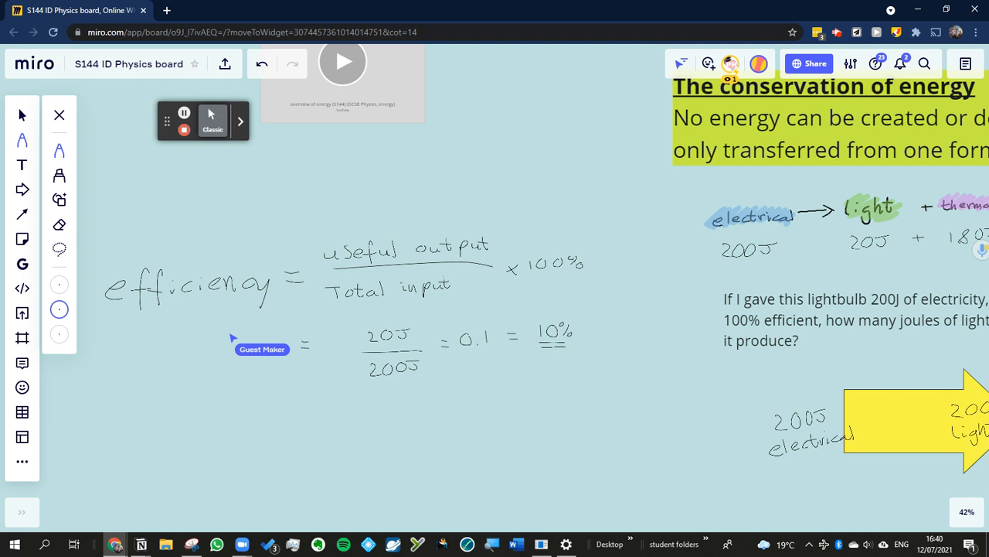
scroll("down", 3)
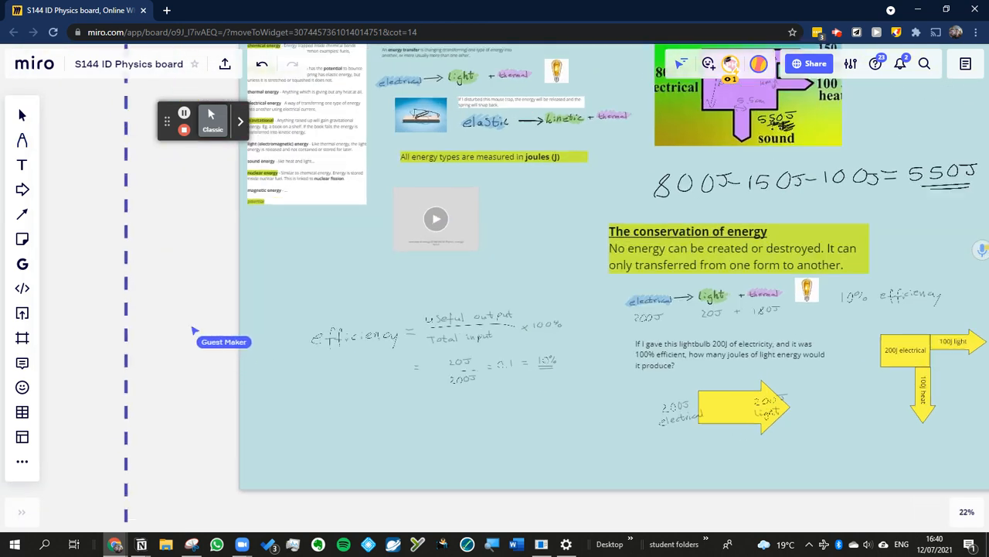
scroll("down", 3)
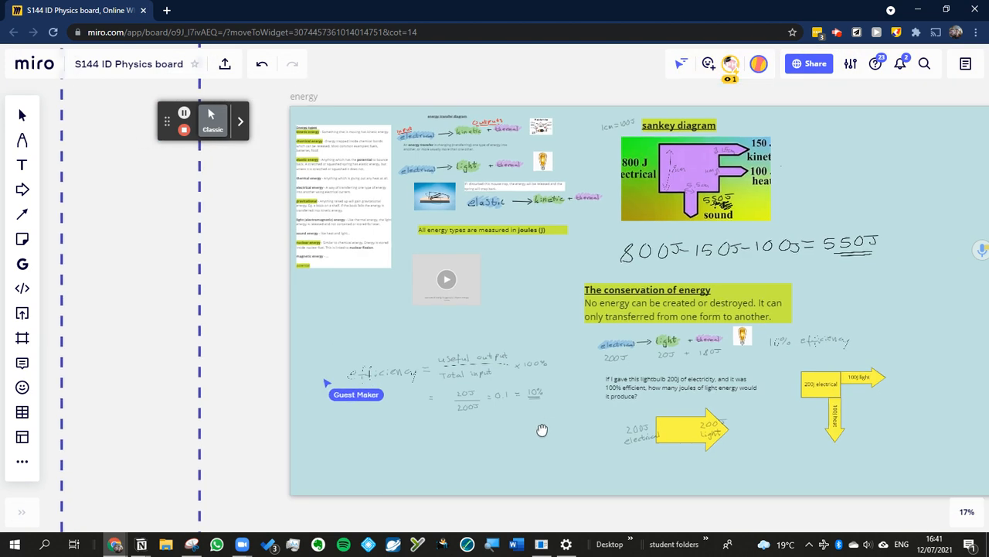